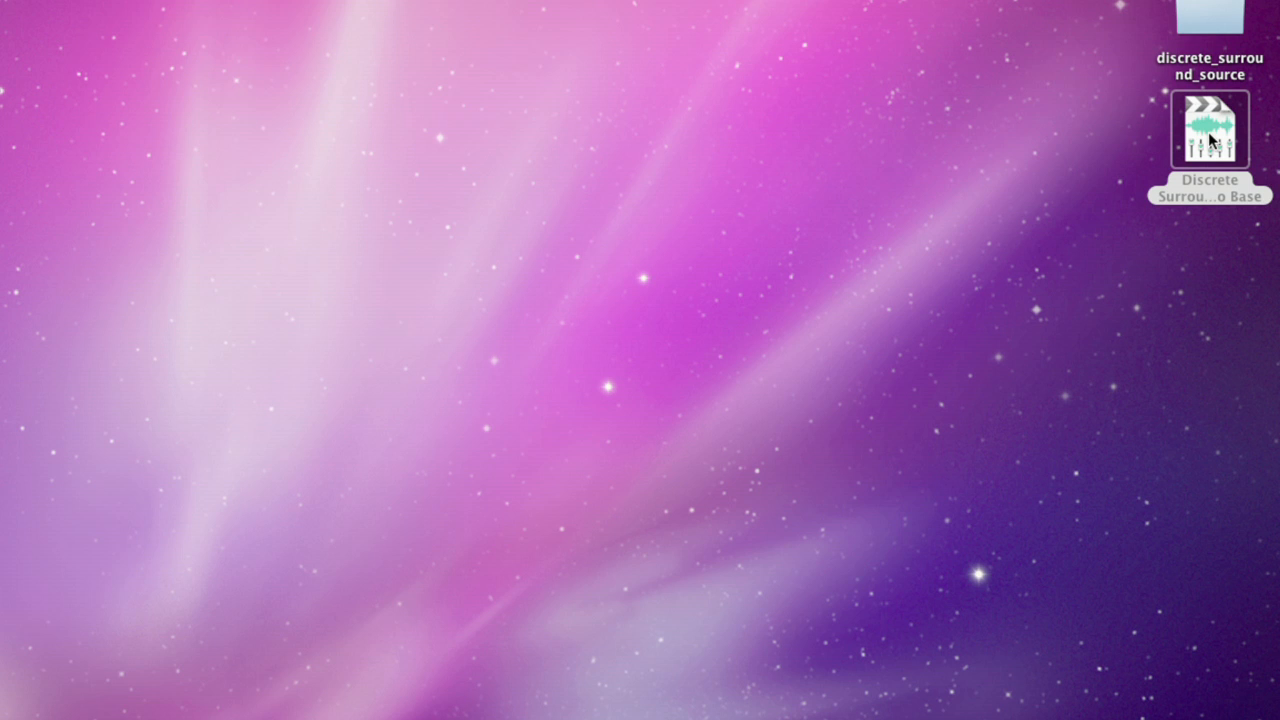
Launch the Discrete Surround KARMAudio Base project from the desktop into Soundtrack Pro
{"action": "double_click", "coordinate": [1208, 130]}
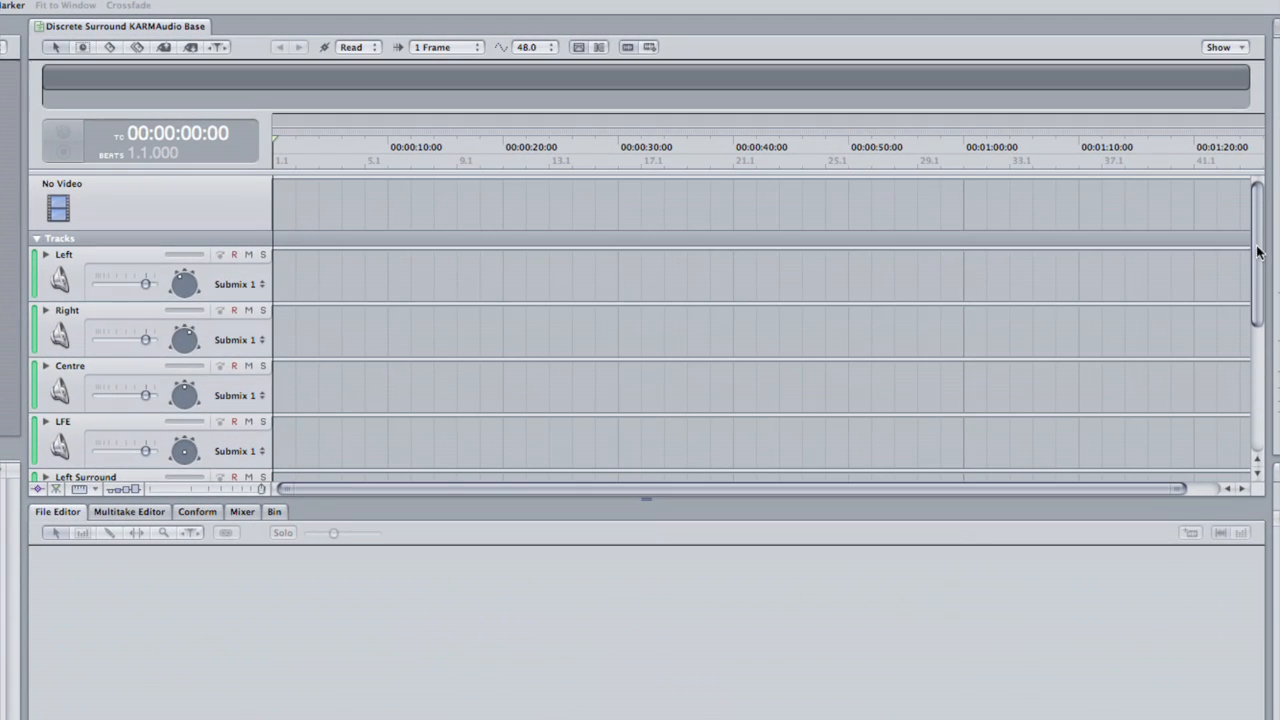
{"action": "scroll", "scroll_direction": "down", "scroll_amount": 3}
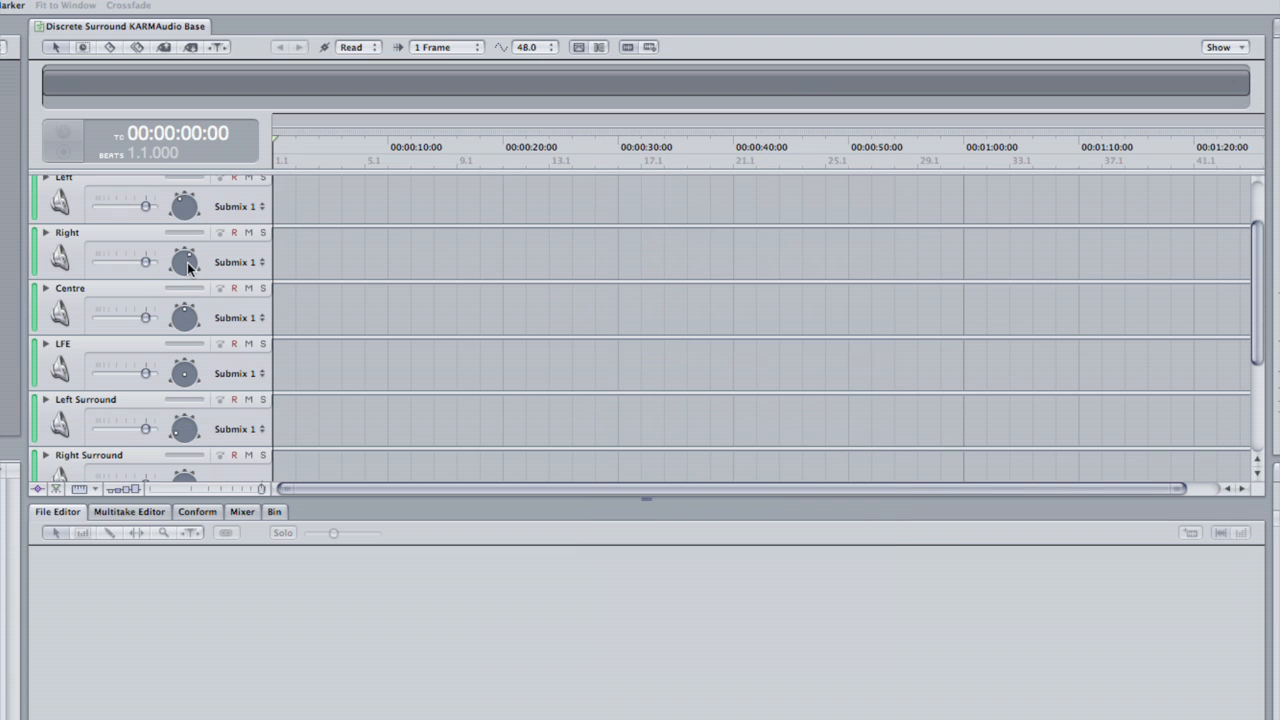
{"action": "left_click", "coordinate": [184, 258]}
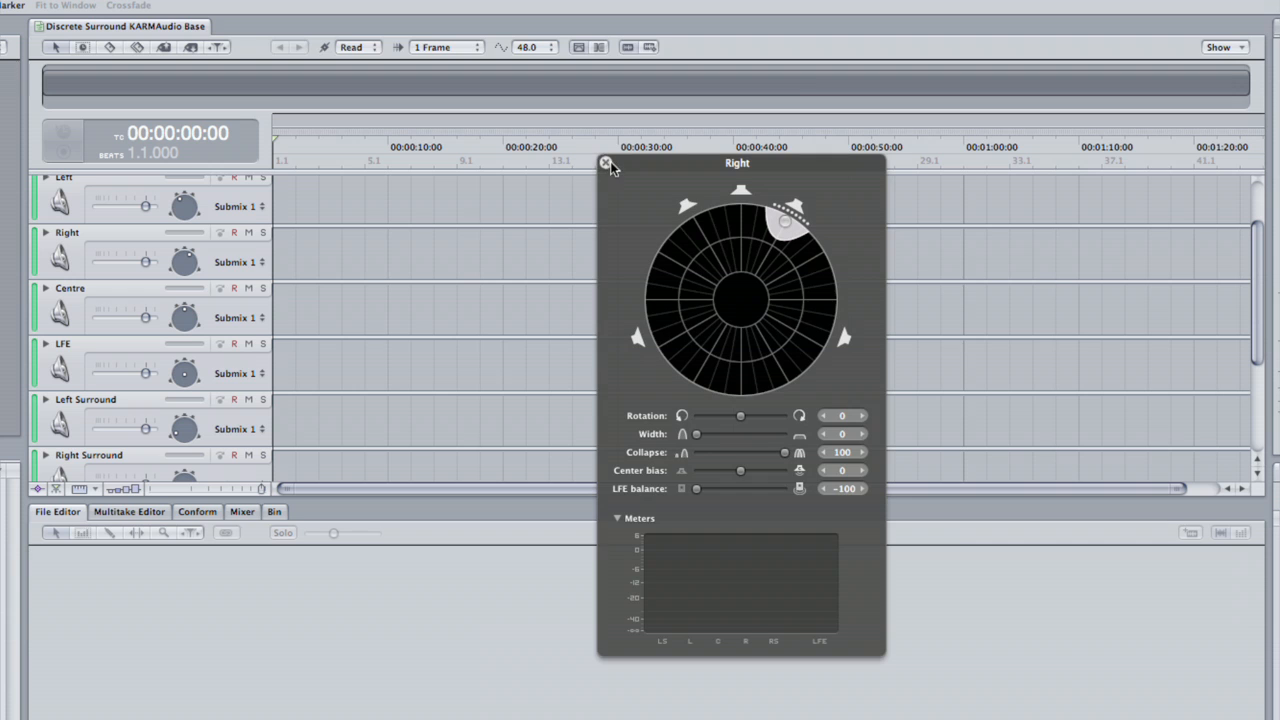
{"action": "left_click", "coordinate": [604, 164]}
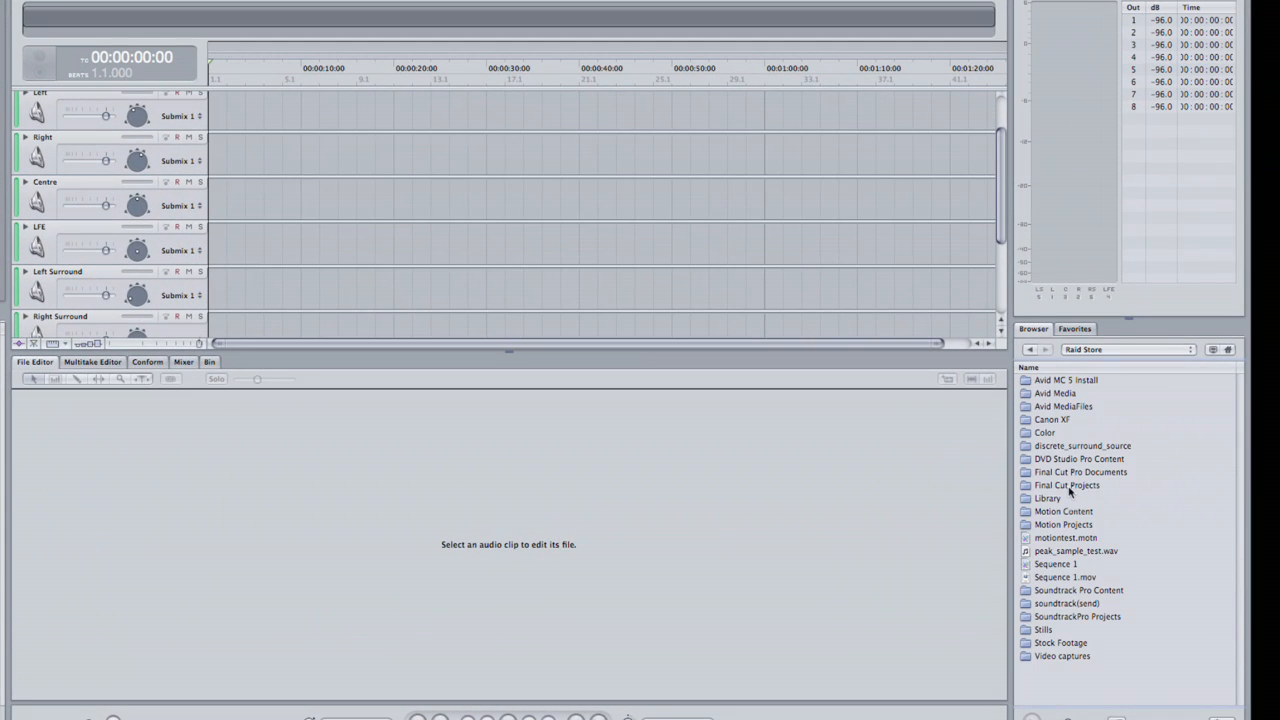
{"action": "double_click", "coordinate": [1084, 444]}
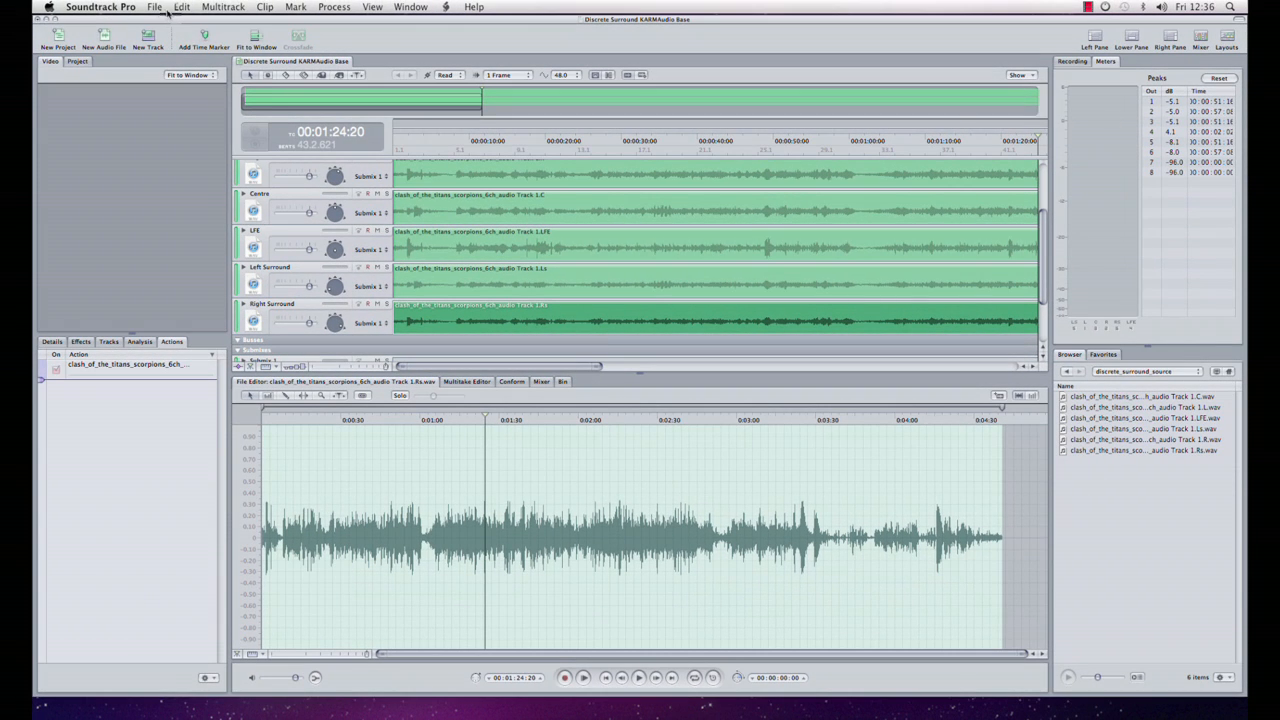
Start a master-mix export using the Discrete Surround Track Combine preset: 24-bit, 48 kHz WAVE
{"action": "left_click", "coordinate": [154, 8]}
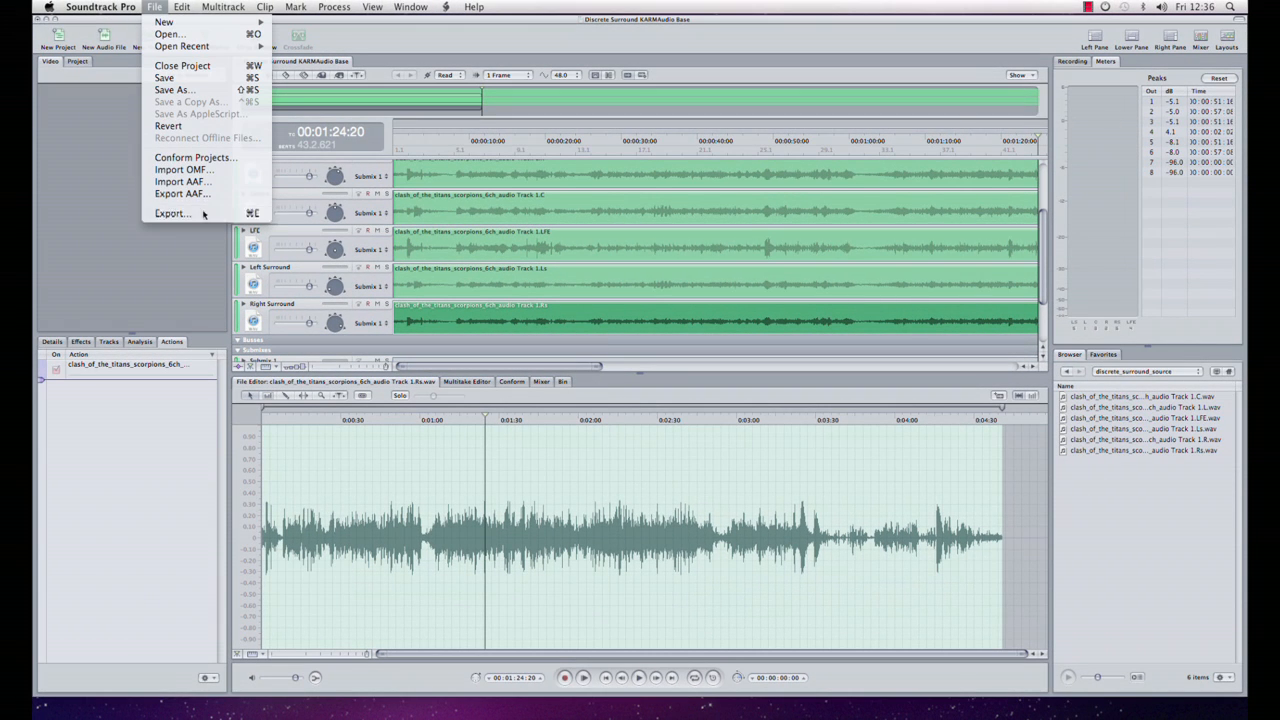
{"action": "left_click", "coordinate": [172, 212]}
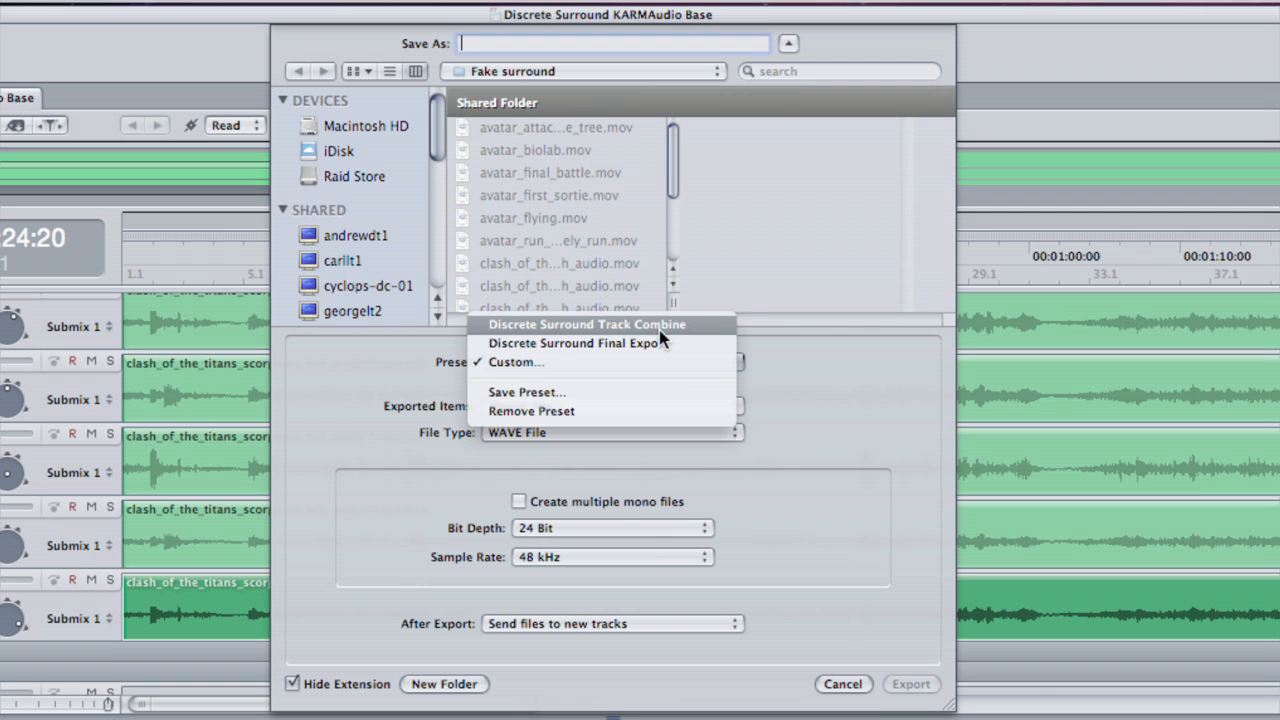
{"action": "left_click", "coordinate": [584, 324]}
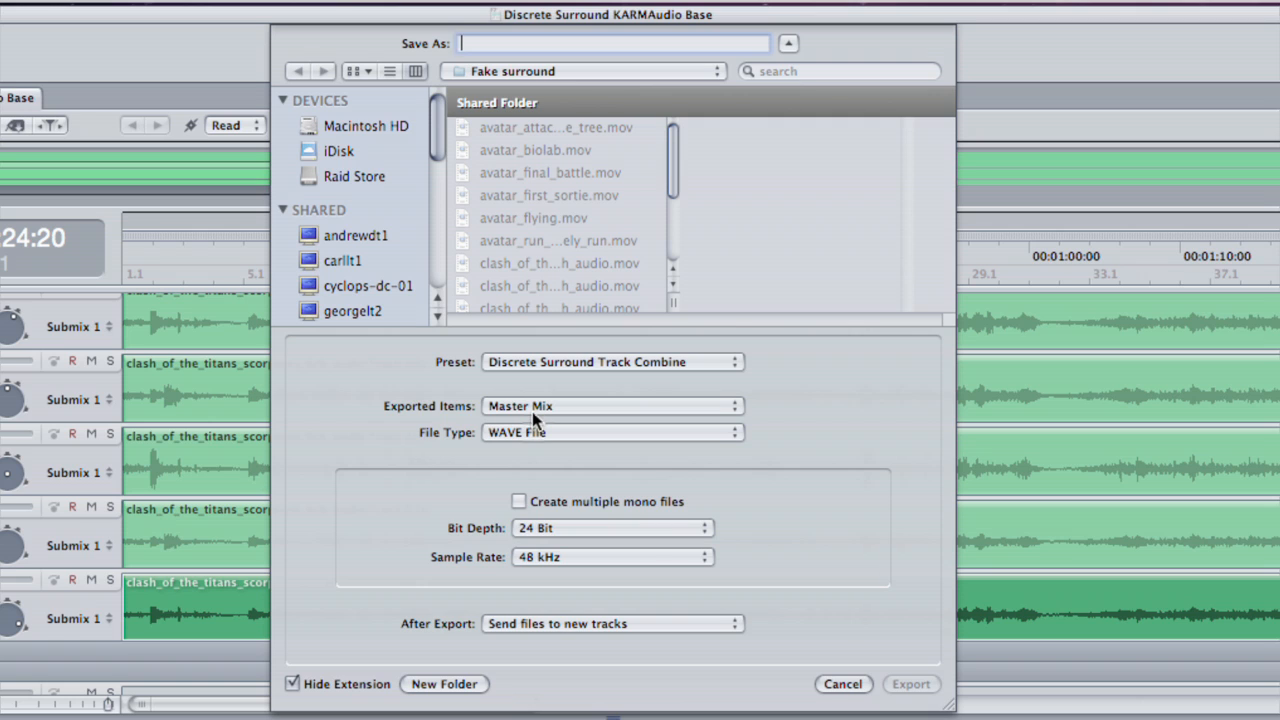
{"action": "mouse_move", "coordinate": [572, 488]}
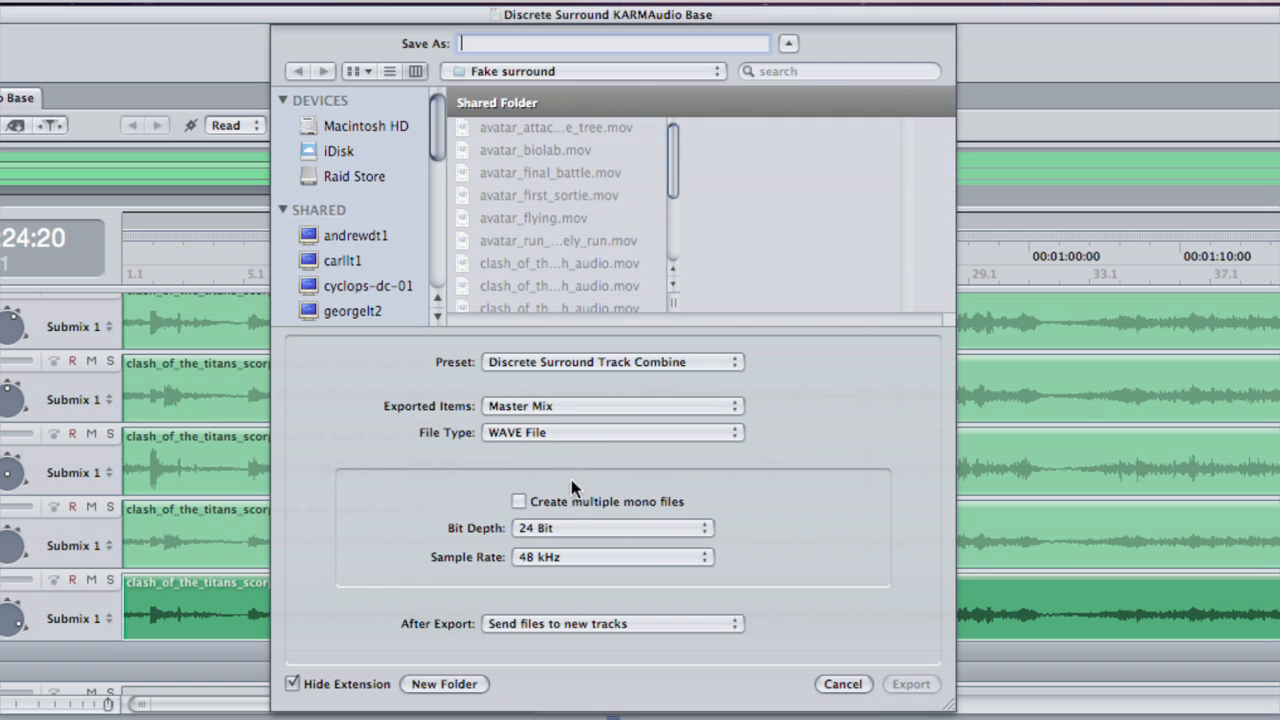
{"action": "mouse_move", "coordinate": [540, 510]}
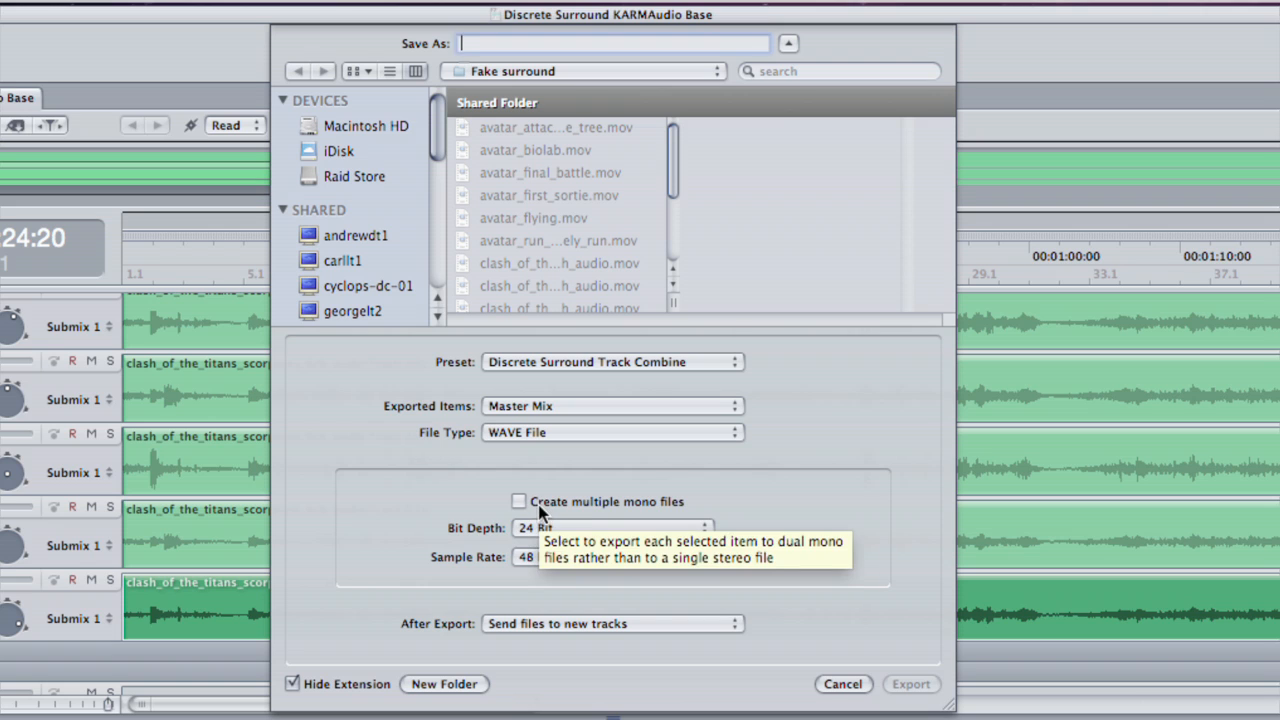
{"action": "mouse_move", "coordinate": [664, 512]}
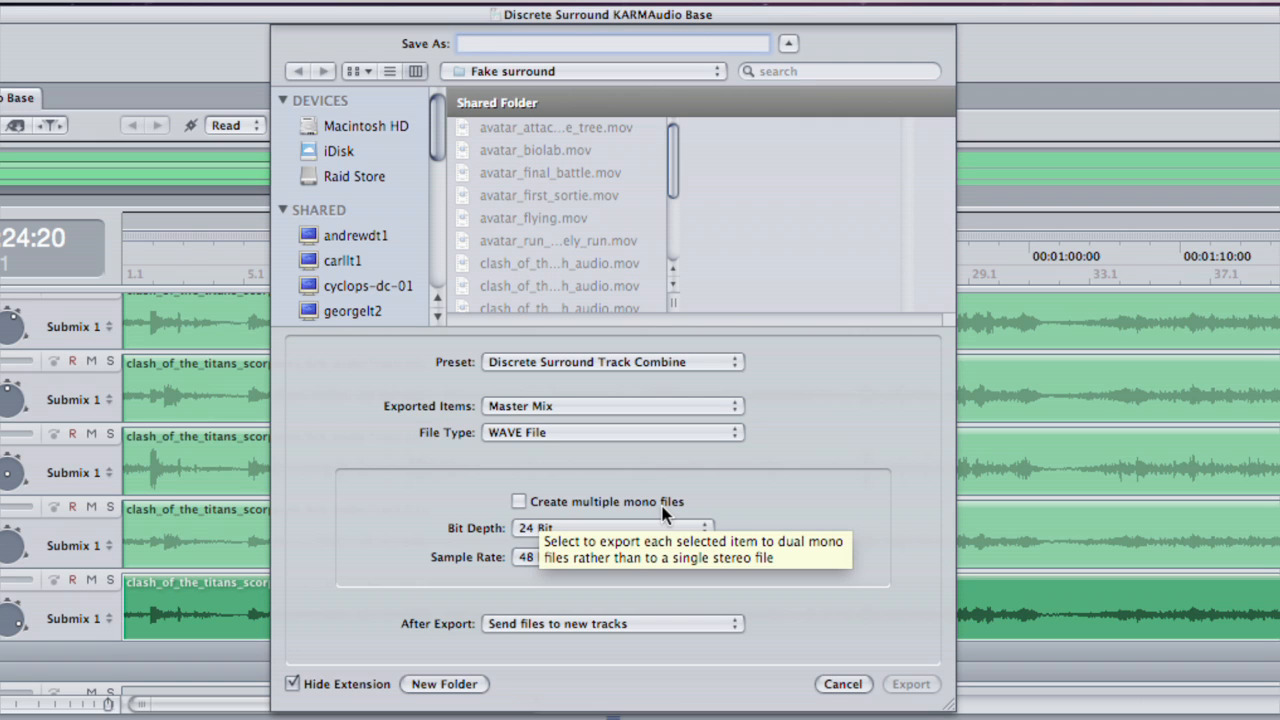
{"action": "mouse_move", "coordinate": [364, 470]}
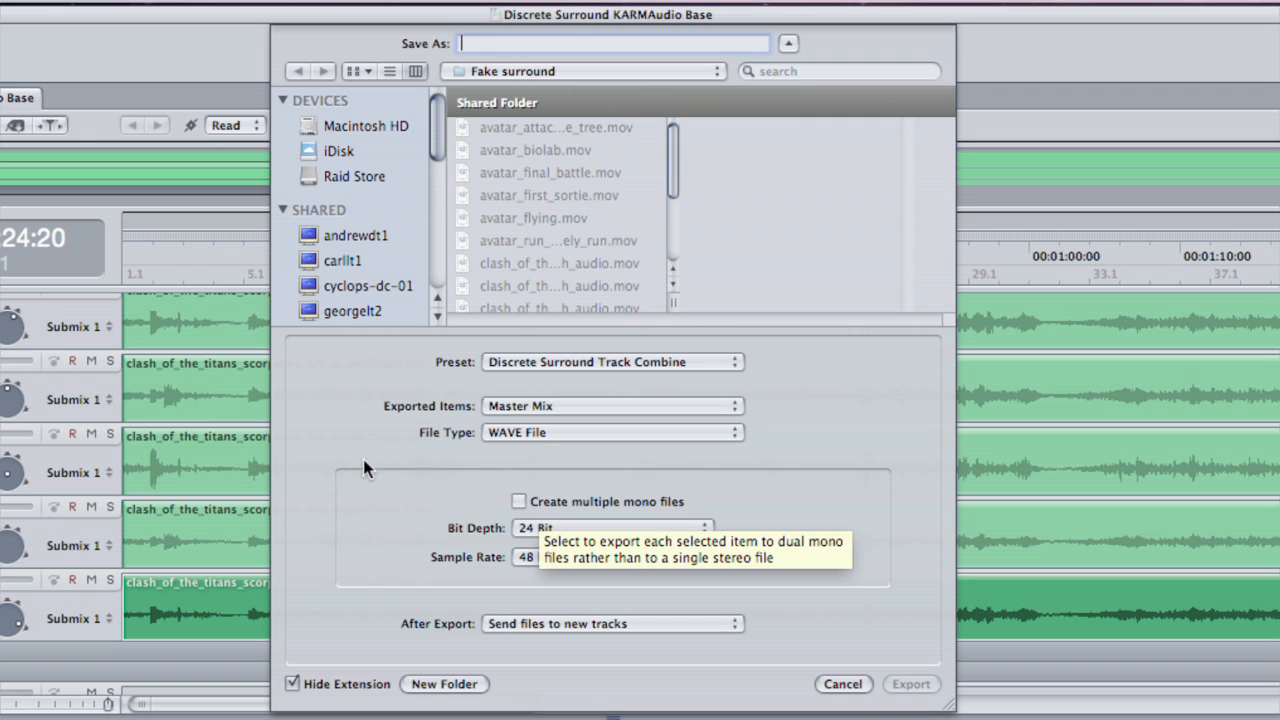
{"action": "mouse_move", "coordinate": [500, 640]}
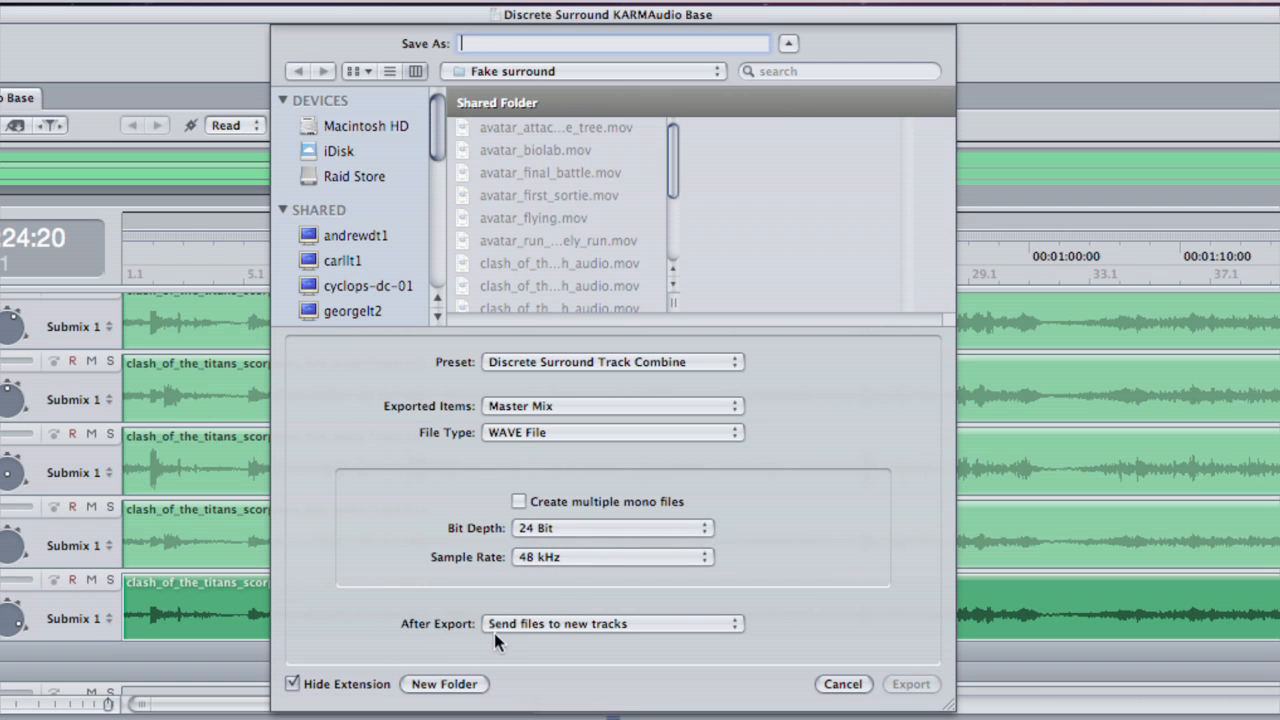
{"action": "mouse_move", "coordinate": [584, 638]}
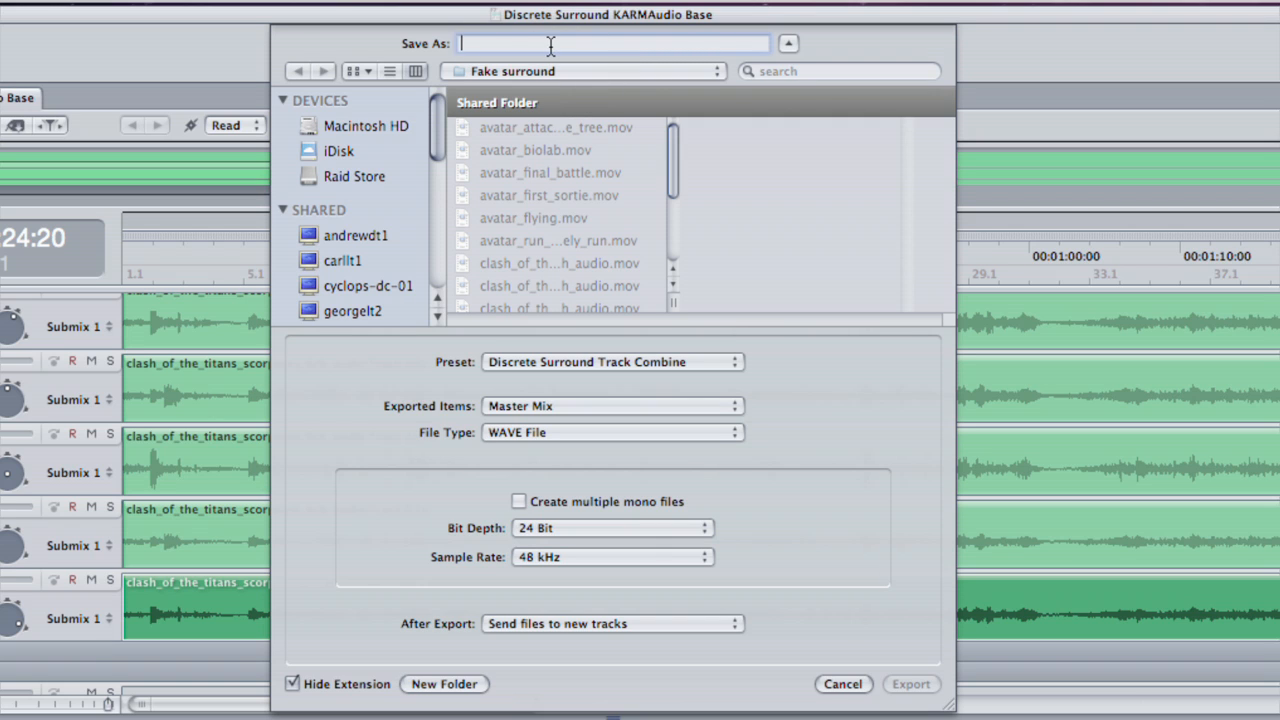
Export the mix as combined.wav, overwriting the existing file, so it returns as a six-channel track
{"action": "type", "text": "combined"}
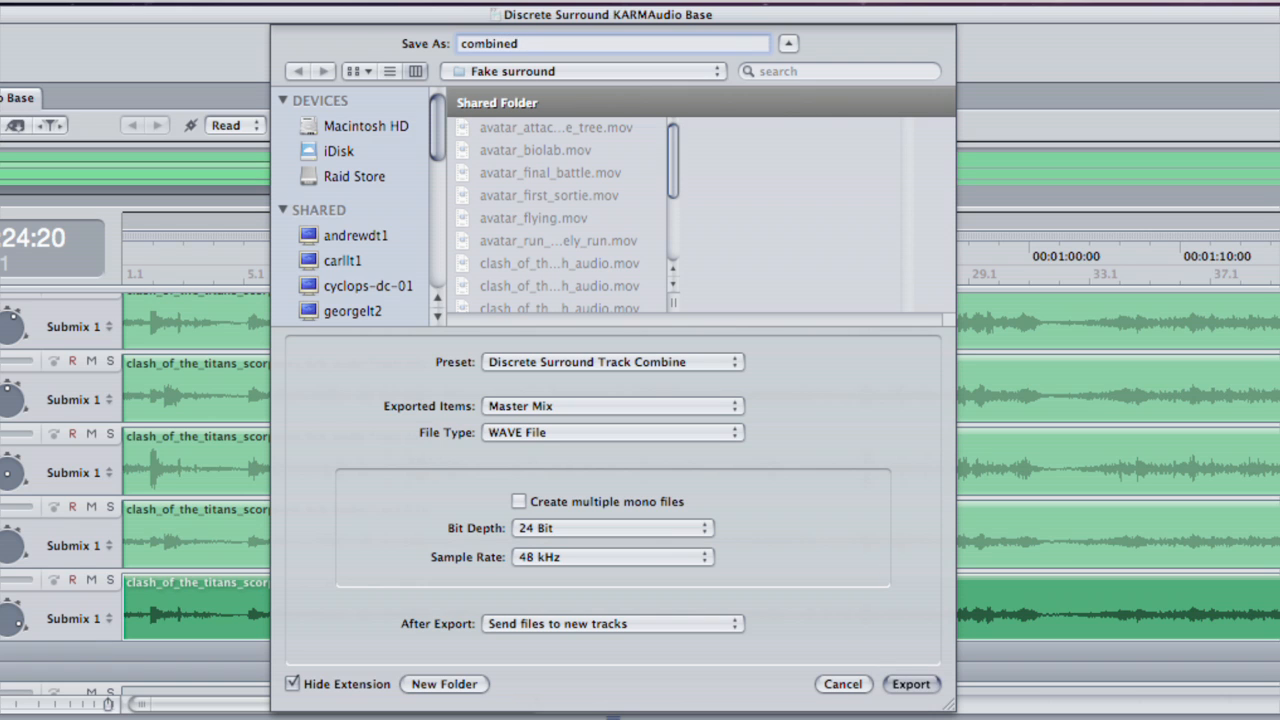
{"action": "left_click", "coordinate": [910, 684]}
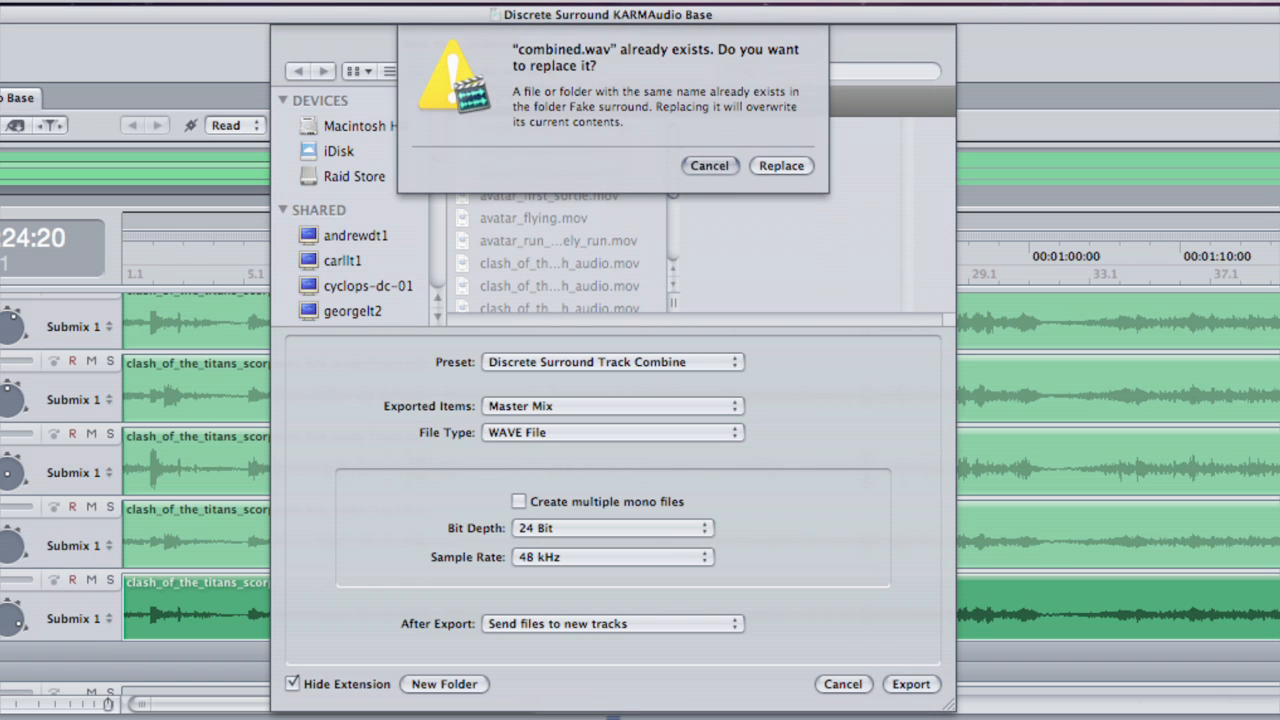
{"action": "left_click", "coordinate": [780, 164]}
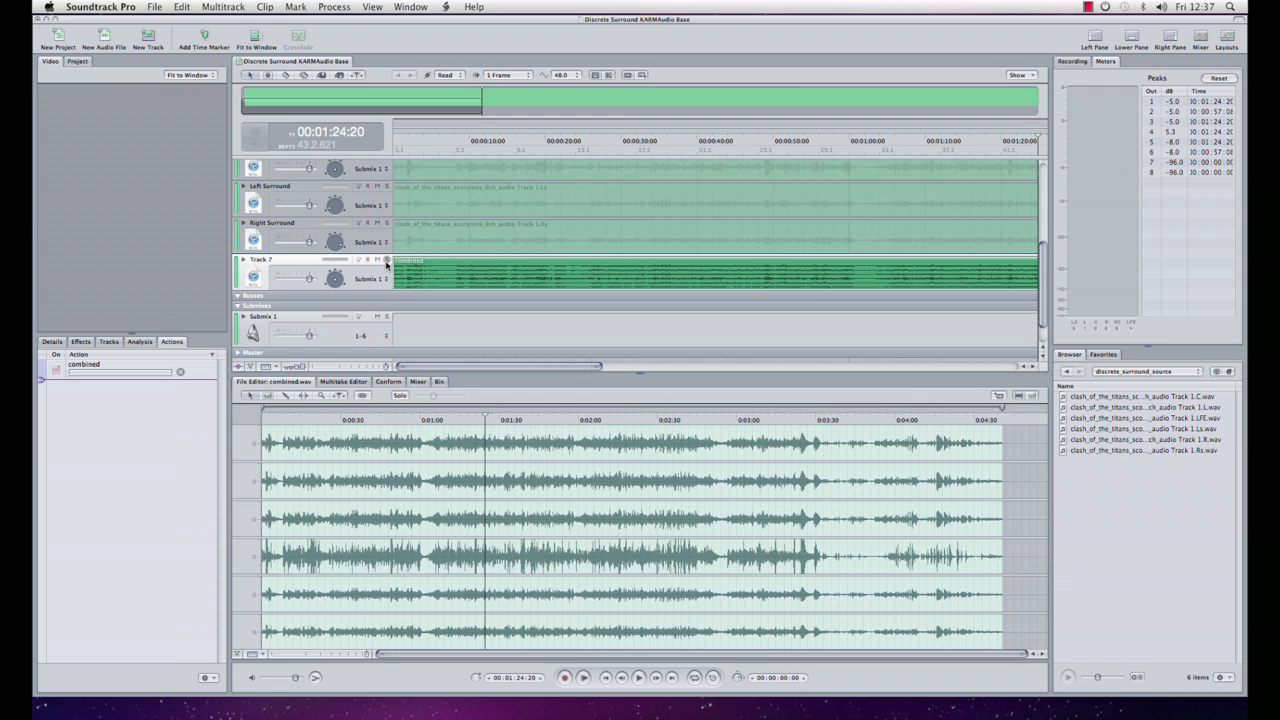
{"action": "mouse_move", "coordinate": [444, 184]}
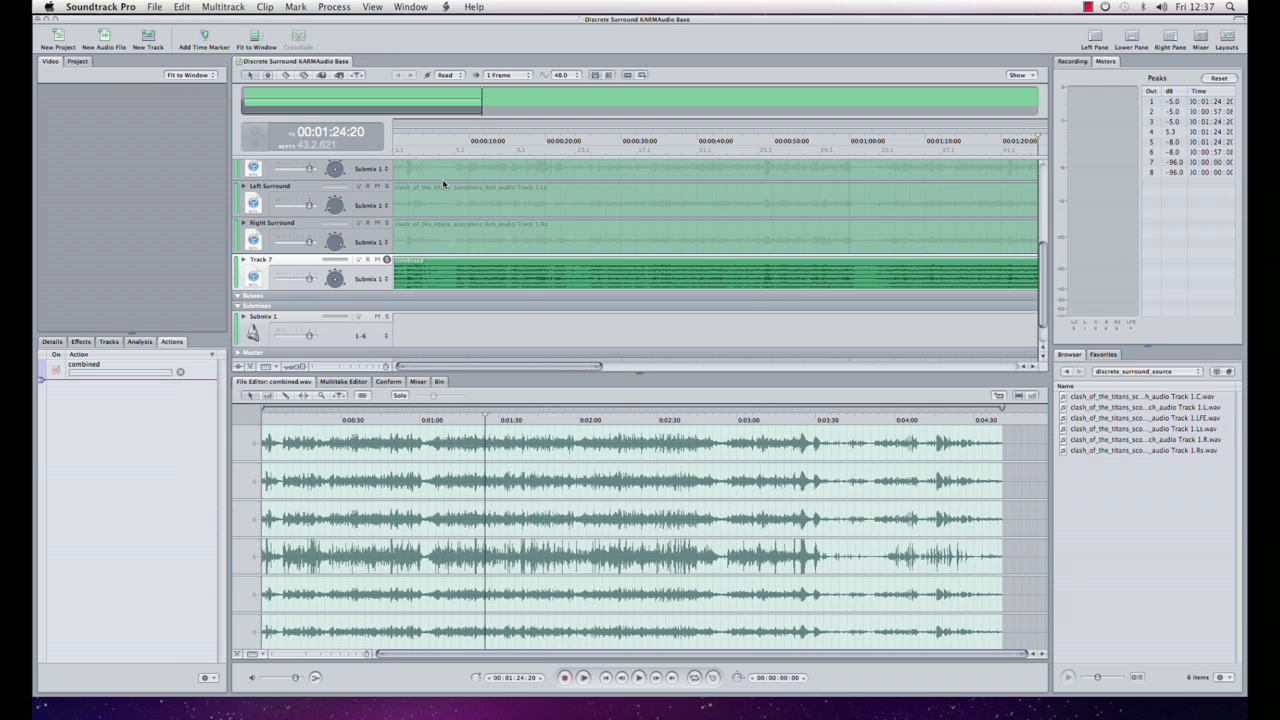
{"action": "mouse_move", "coordinate": [428, 176]}
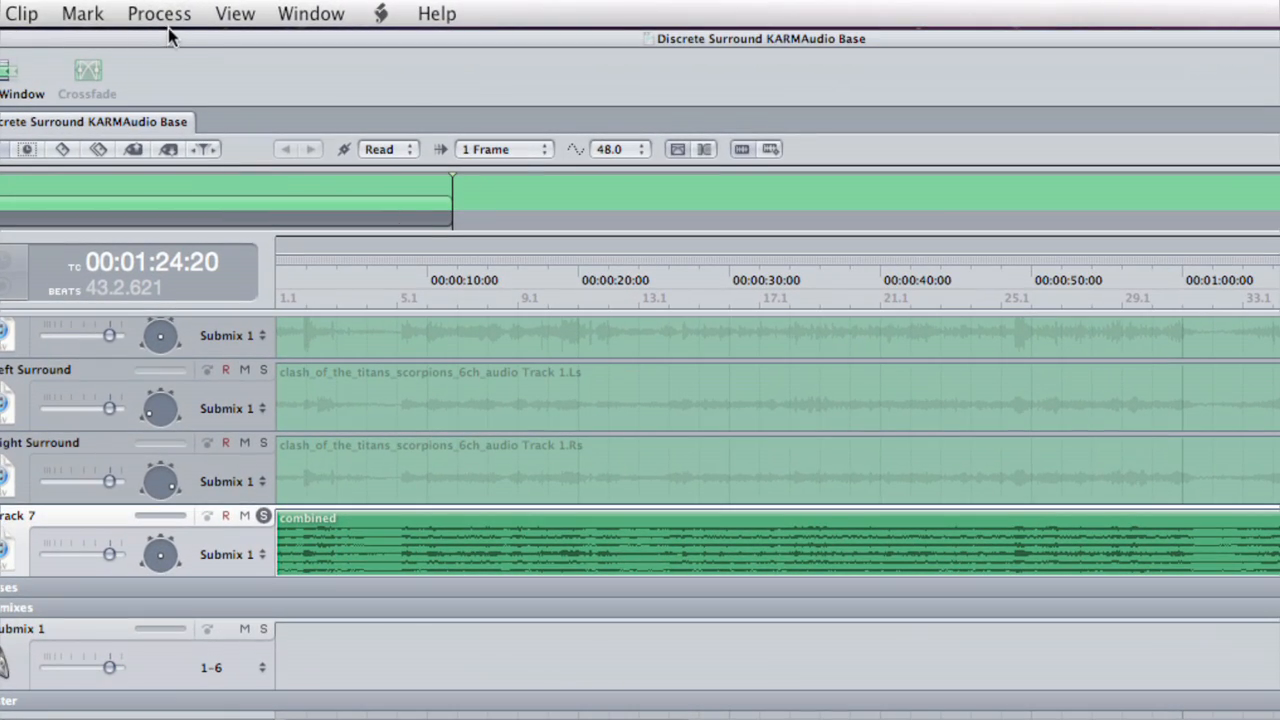
Apply KARMAudioAU to combined.wav in Short-term Peak mode with a 3.0-second loudness period
{"action": "left_click", "coordinate": [160, 12]}
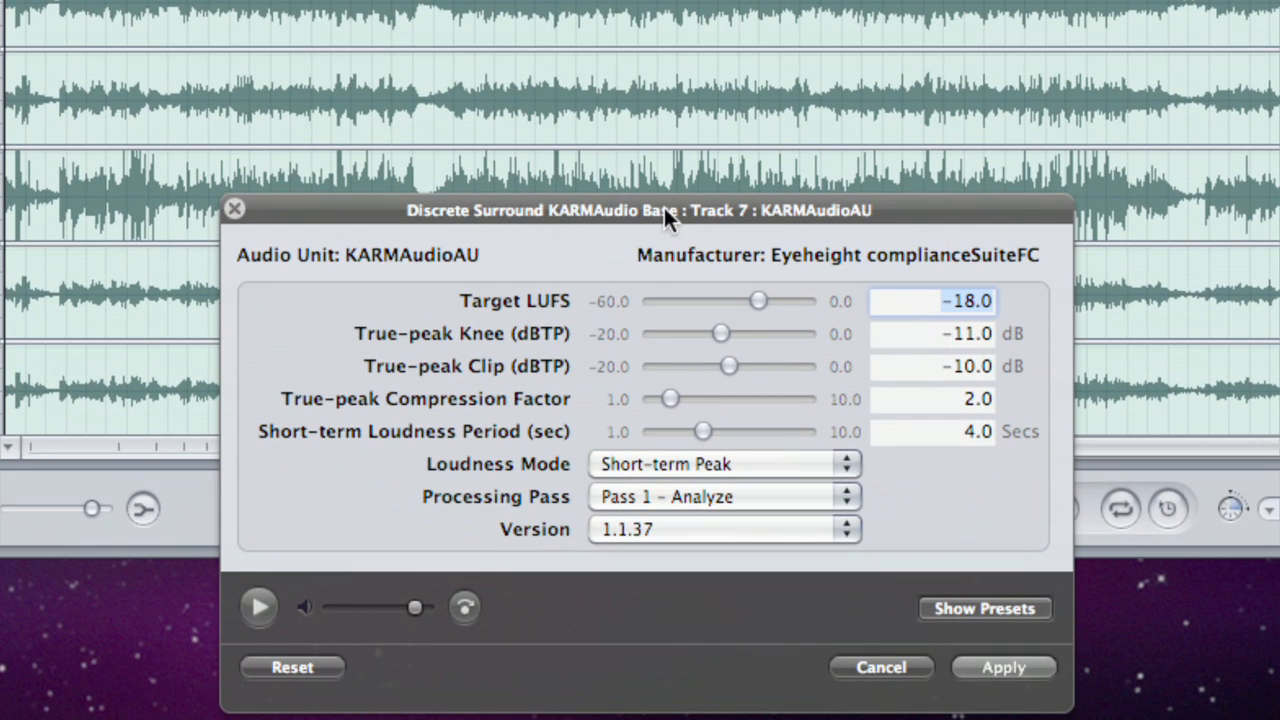
{"action": "mouse_move", "coordinate": [850, 236]}
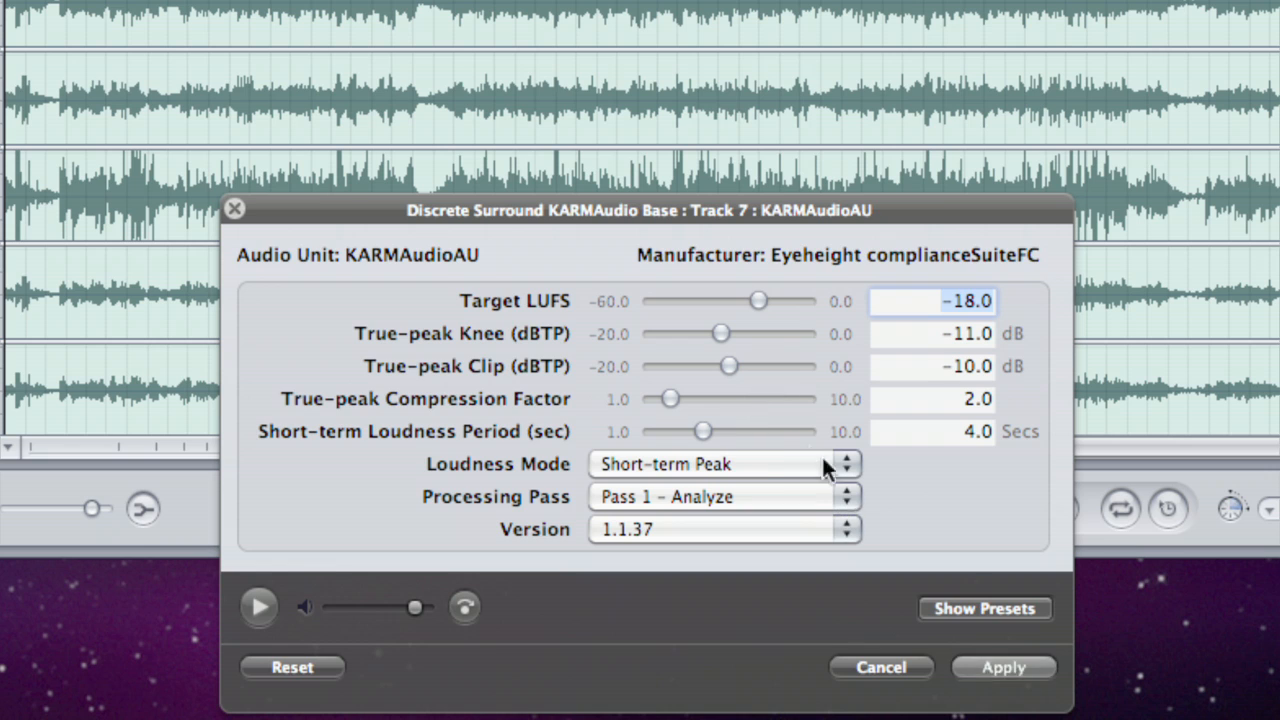
{"action": "left_click", "coordinate": [720, 464]}
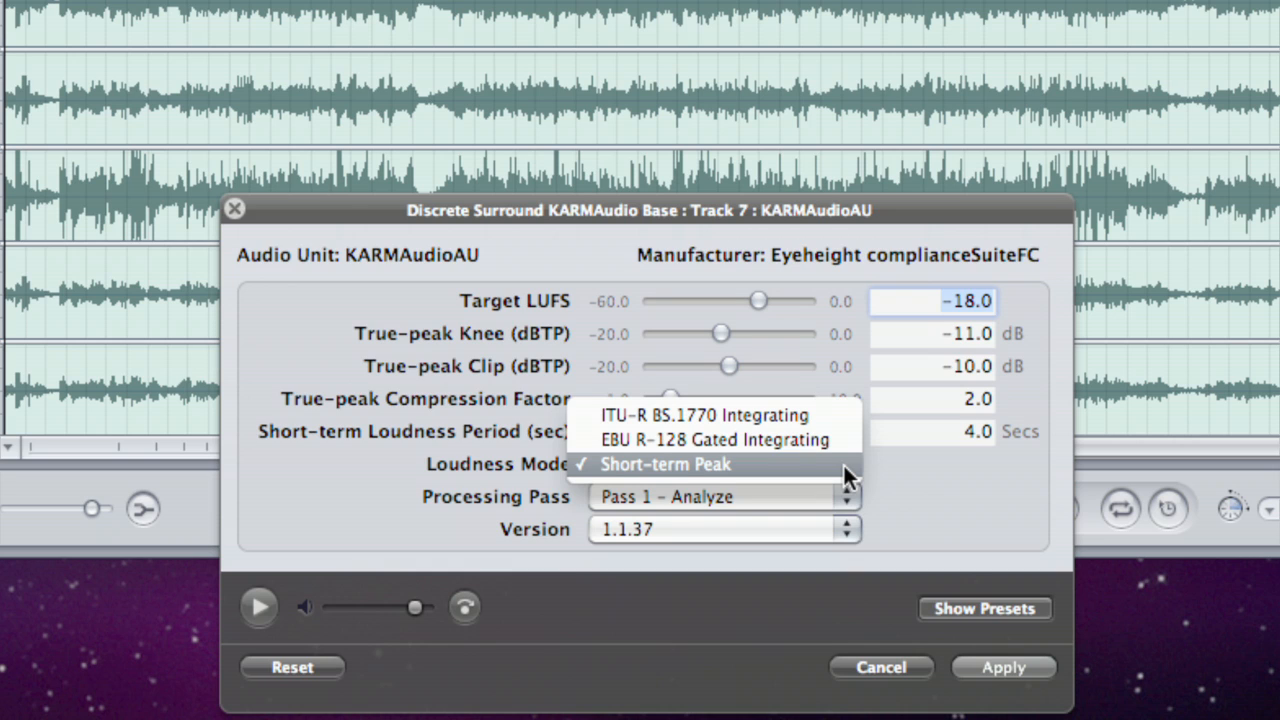
{"action": "mouse_move", "coordinate": [836, 440]}
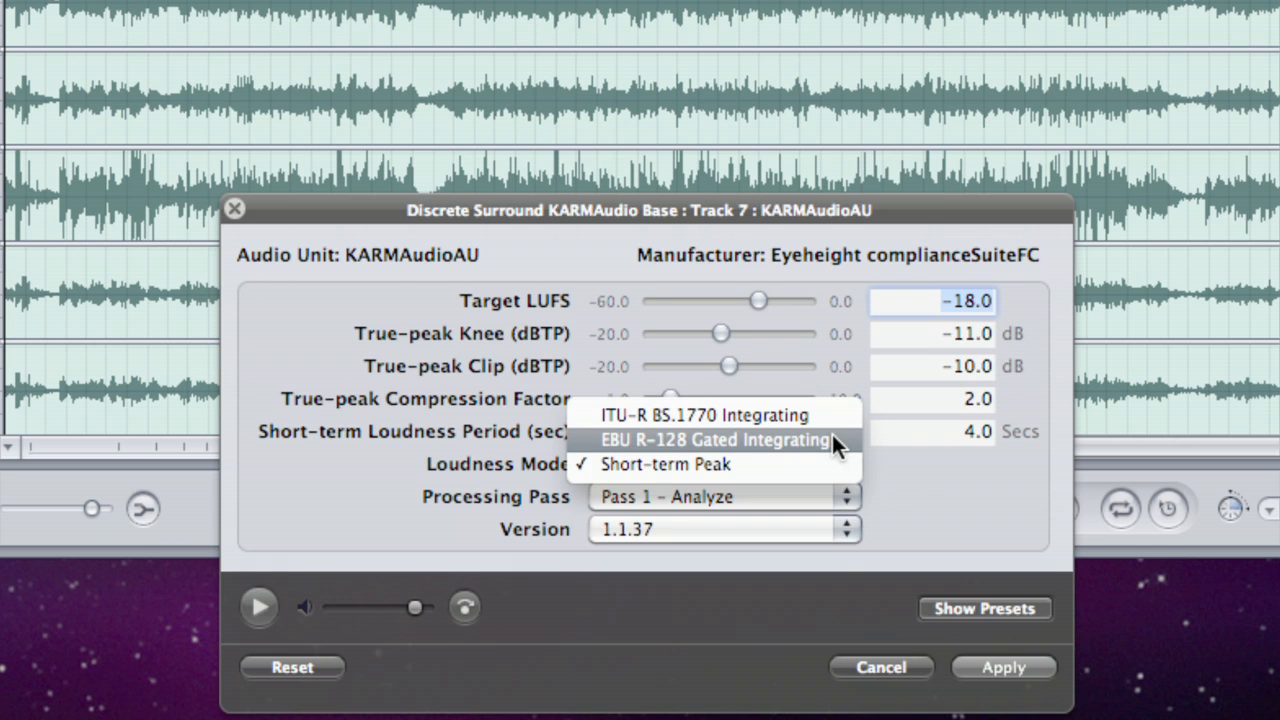
{"action": "mouse_move", "coordinate": [848, 448]}
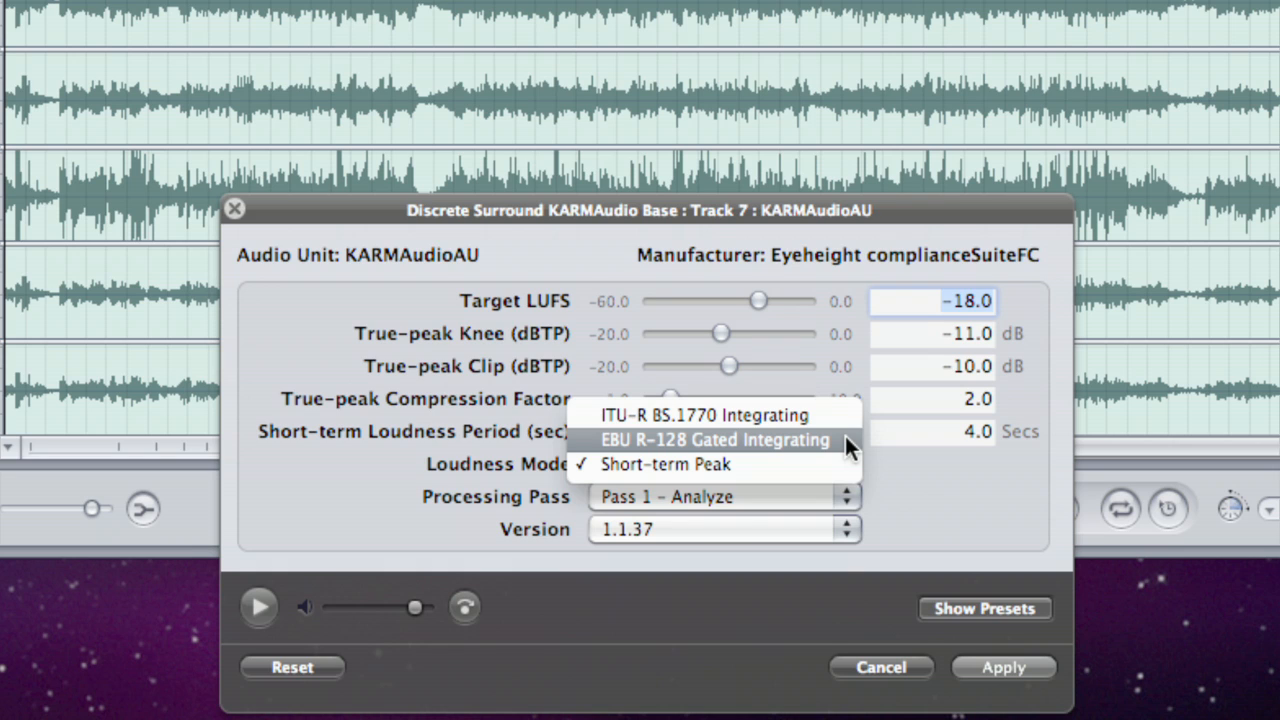
{"action": "mouse_move", "coordinate": [830, 464]}
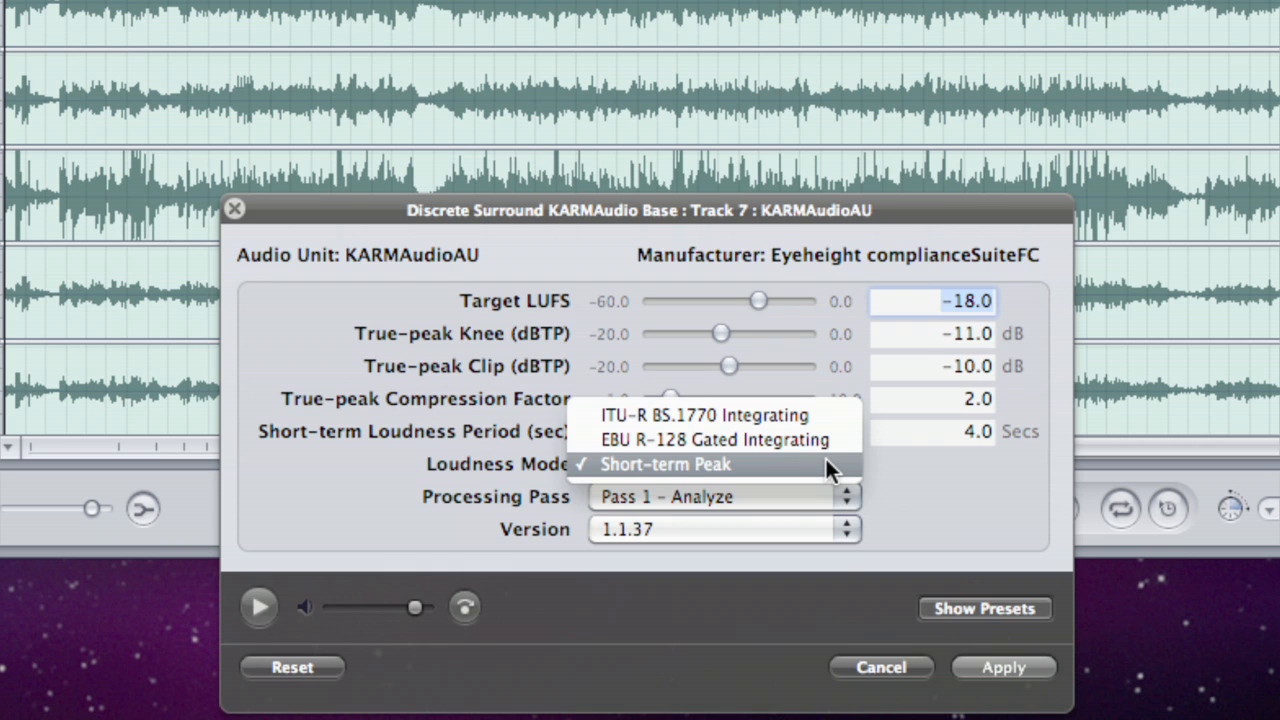
{"action": "left_click", "coordinate": [664, 464]}
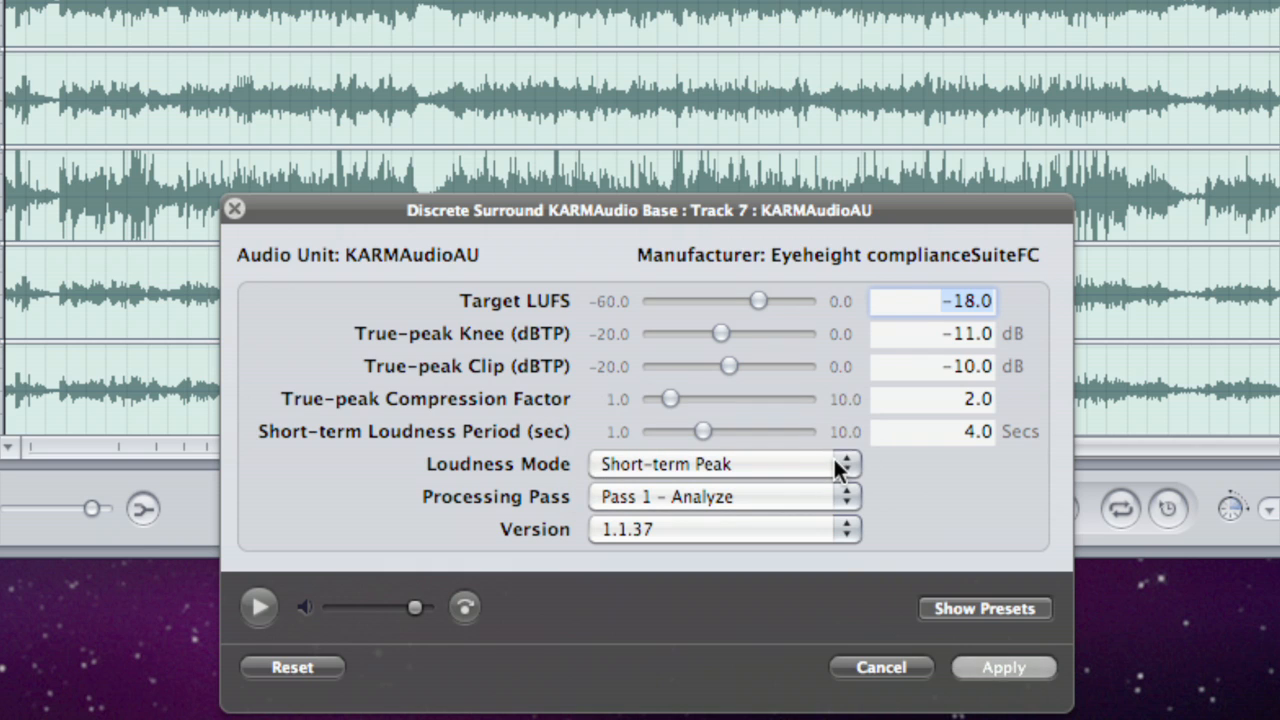
{"action": "mouse_move", "coordinate": [932, 424]}
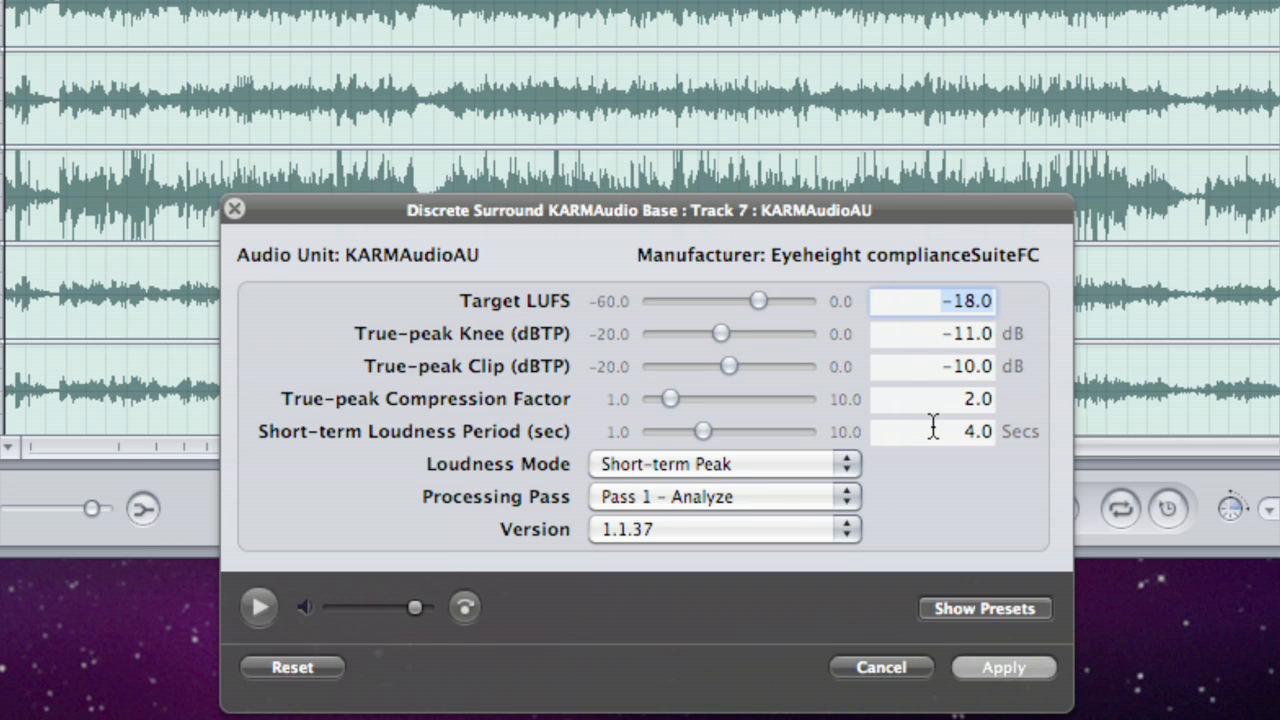
{"action": "left_click", "coordinate": [932, 432]}
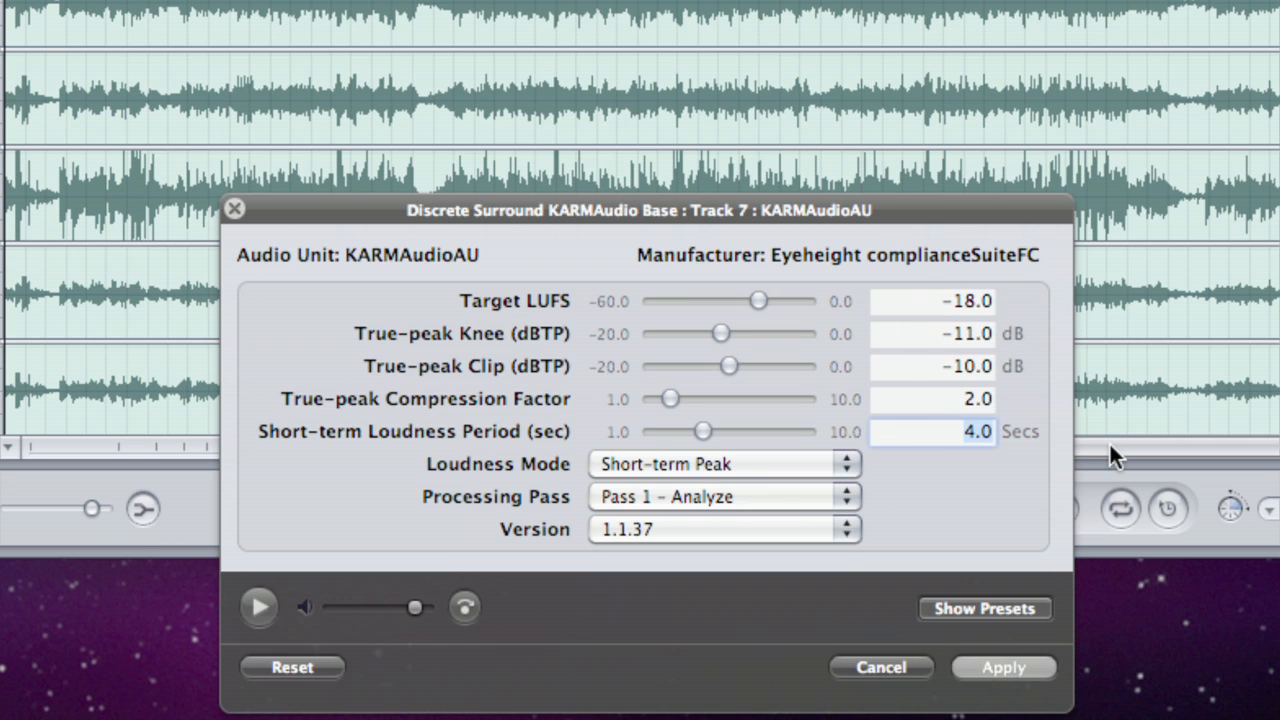
{"action": "type", "text": "3.0"}
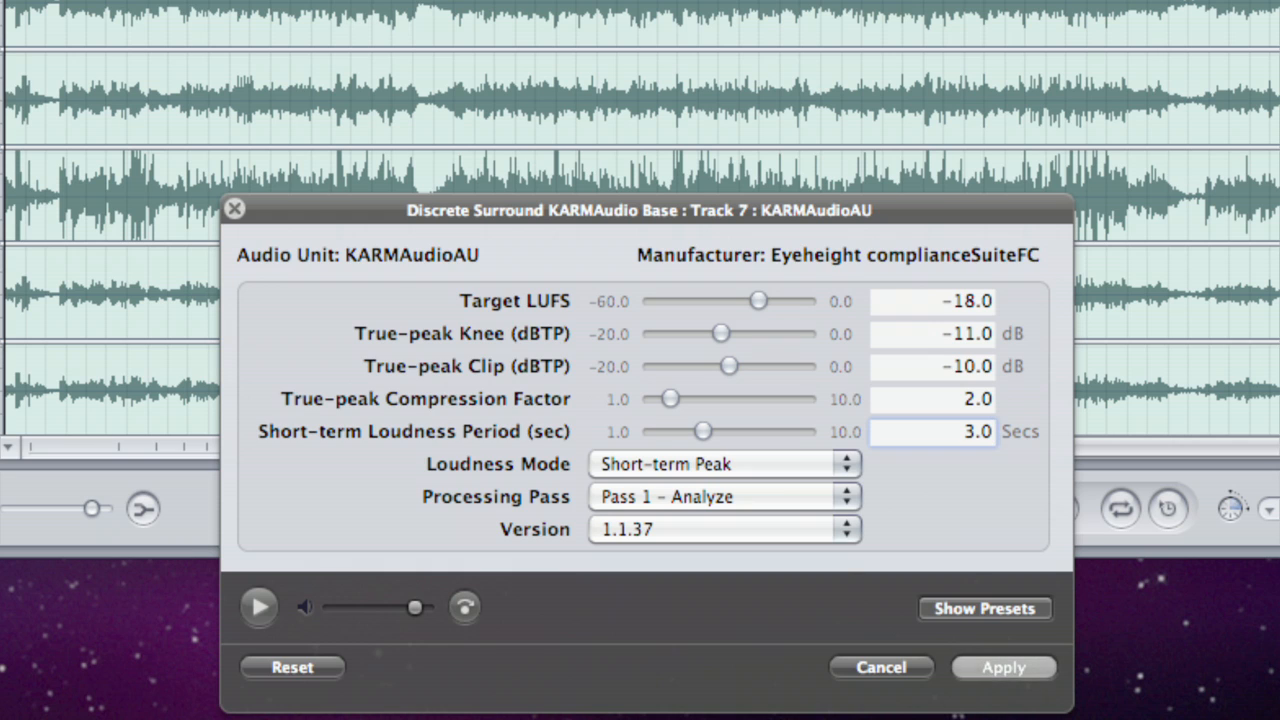
{"action": "mouse_move", "coordinate": [1004, 532]}
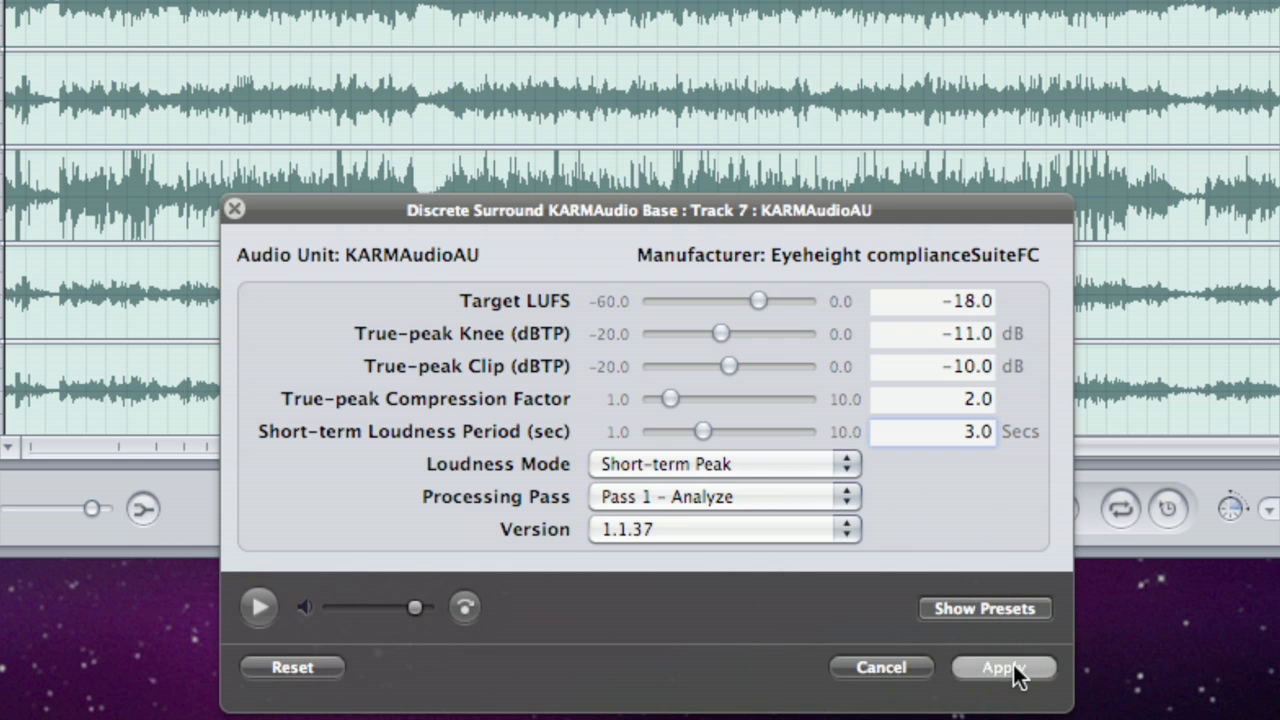
{"action": "left_click", "coordinate": [1004, 668]}
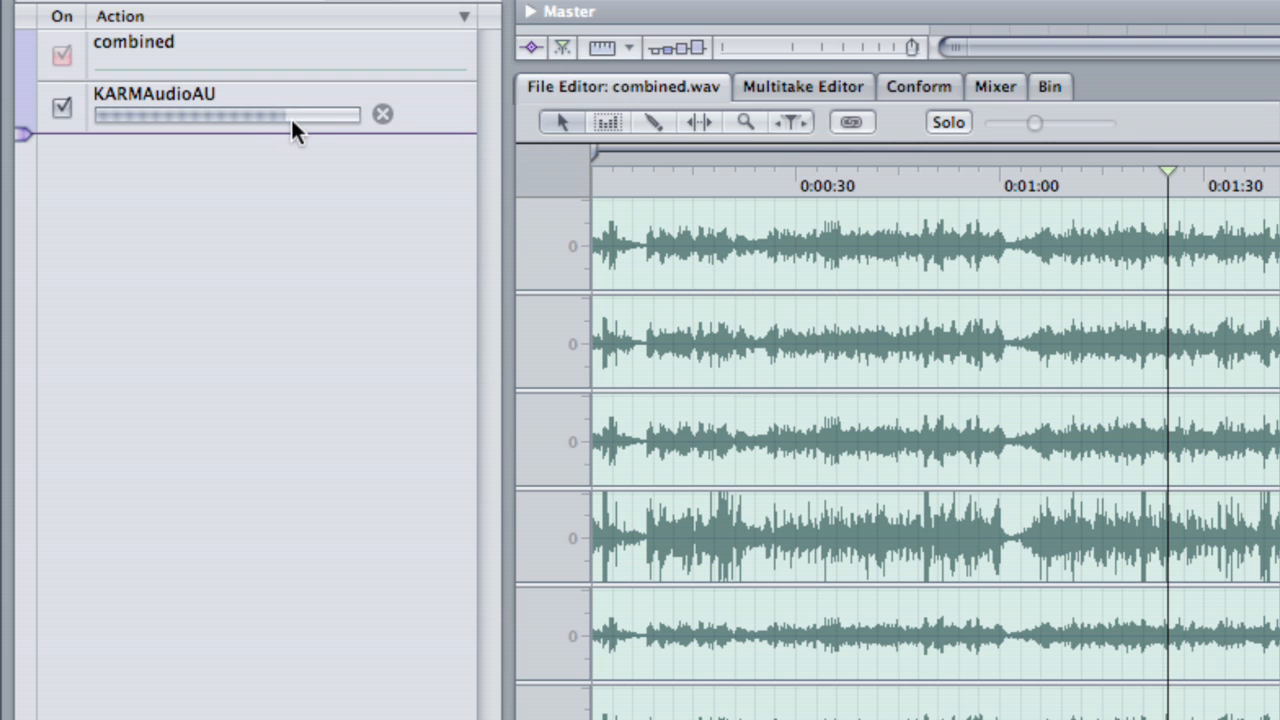
Reopen the KARMAudioAU action and switch its processing pass to Pass 2 – Normalize
{"action": "left_click", "coordinate": [384, 112]}
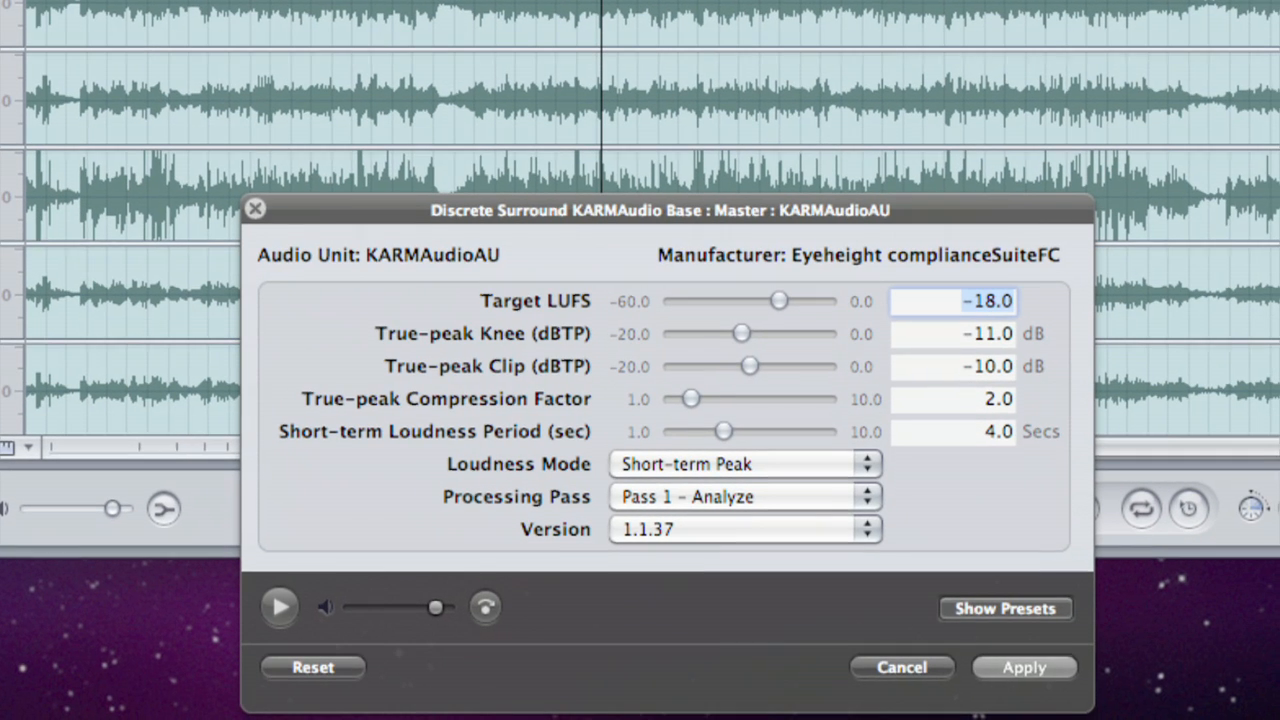
{"action": "left_click", "coordinate": [744, 496]}
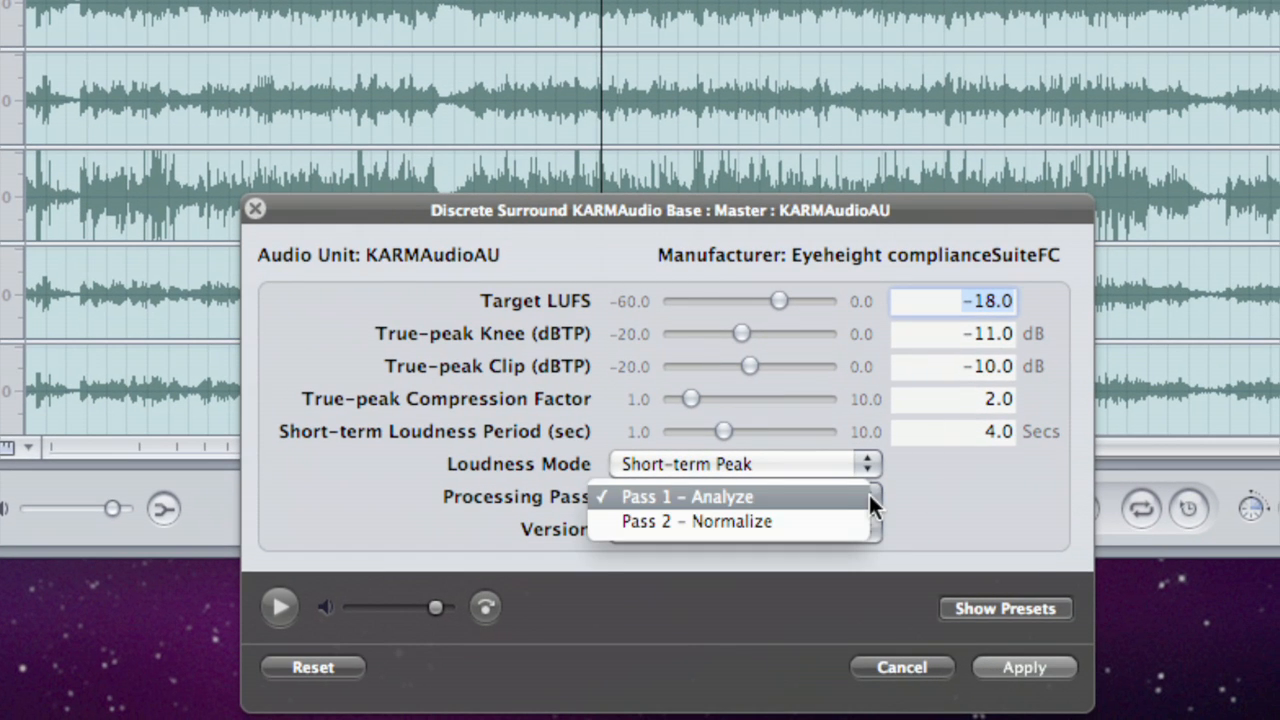
{"action": "left_click", "coordinate": [696, 520]}
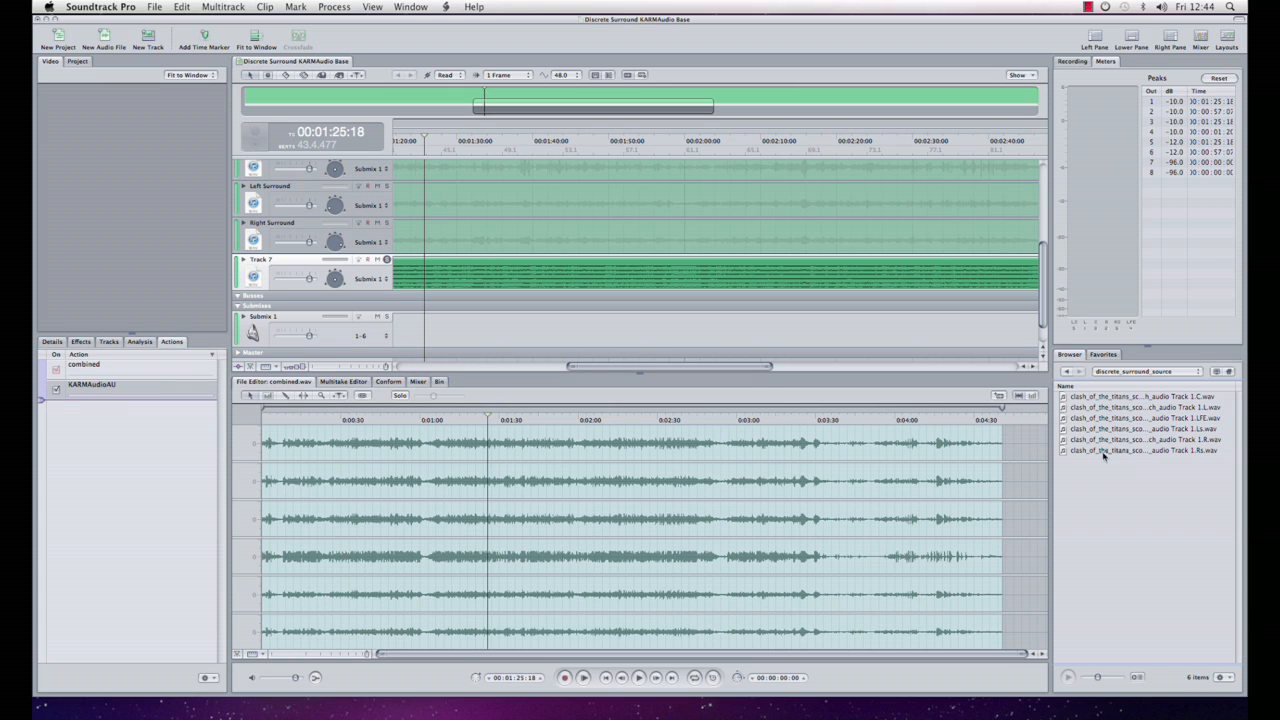
Begin an export to Raid Store named 'loudness processed'
{"action": "left_click", "coordinate": [154, 8]}
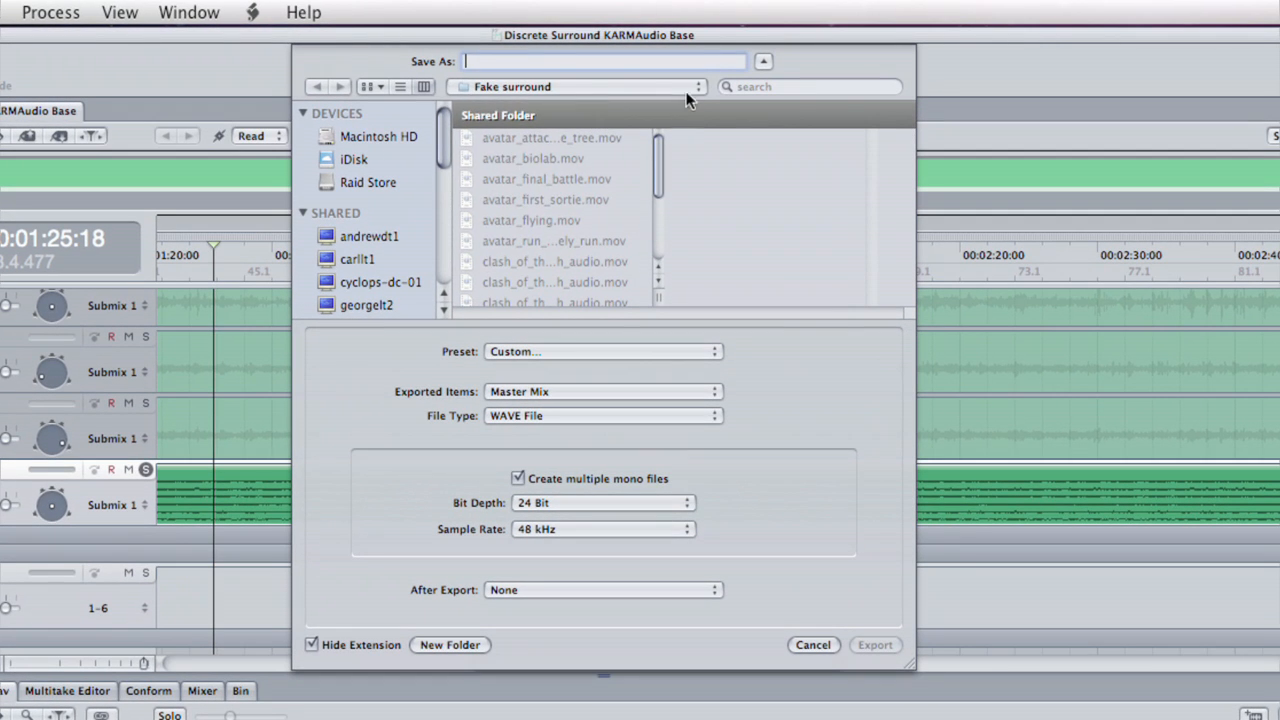
{"action": "left_click", "coordinate": [578, 86]}
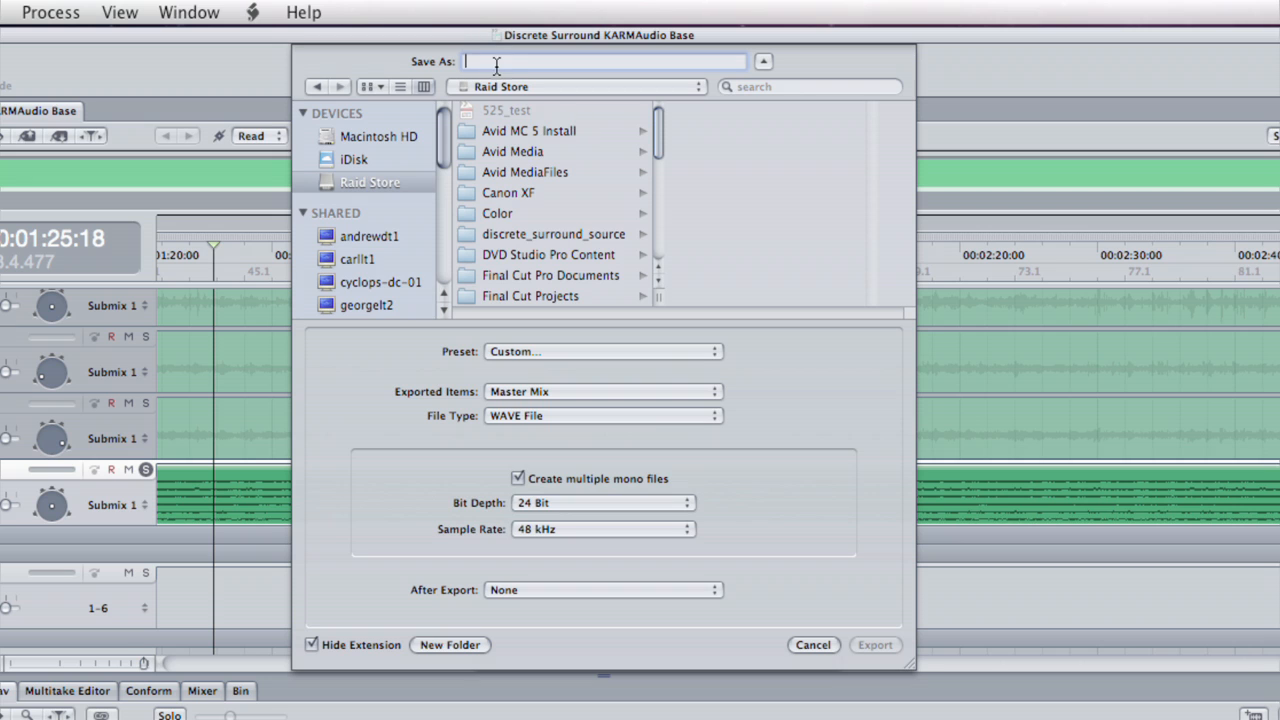
{"action": "type", "text": "loudness p"}
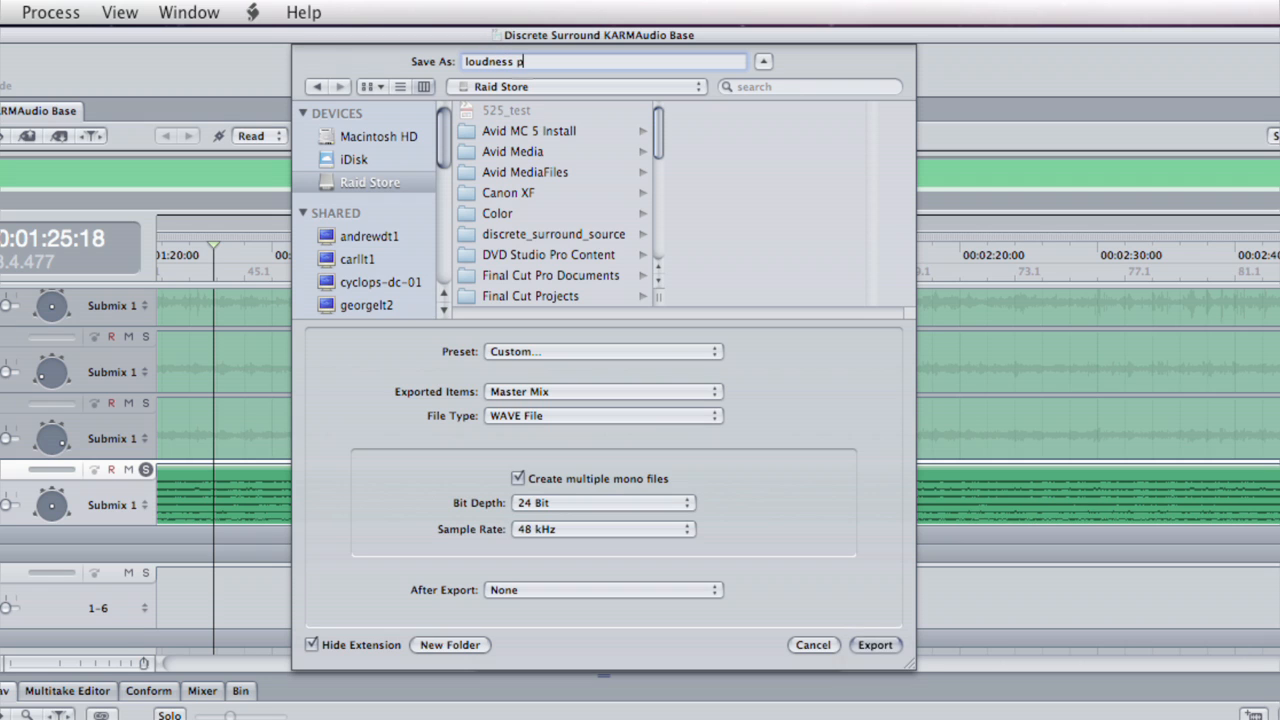
{"action": "type", "text": "rocessed"}
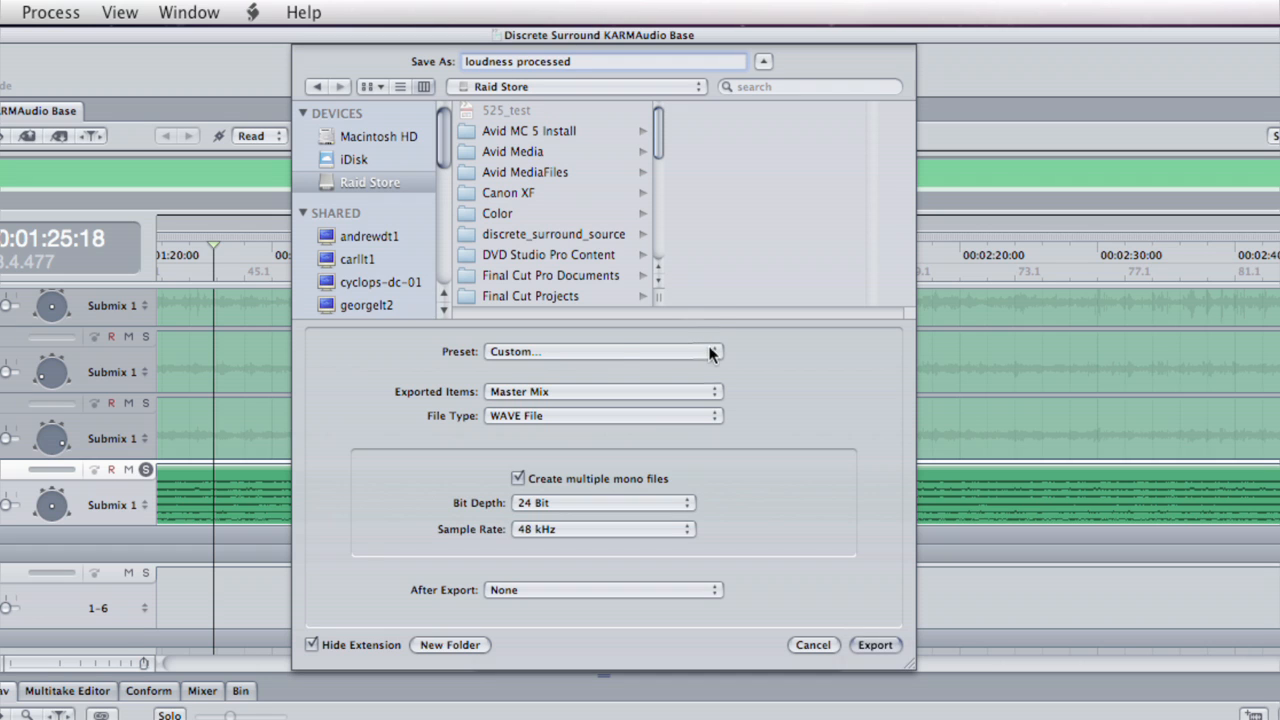
Export with the Discrete Surround Final Export preset as multiple mono 24-bit, 48 kHz WAVE files
{"action": "left_click", "coordinate": [712, 352]}
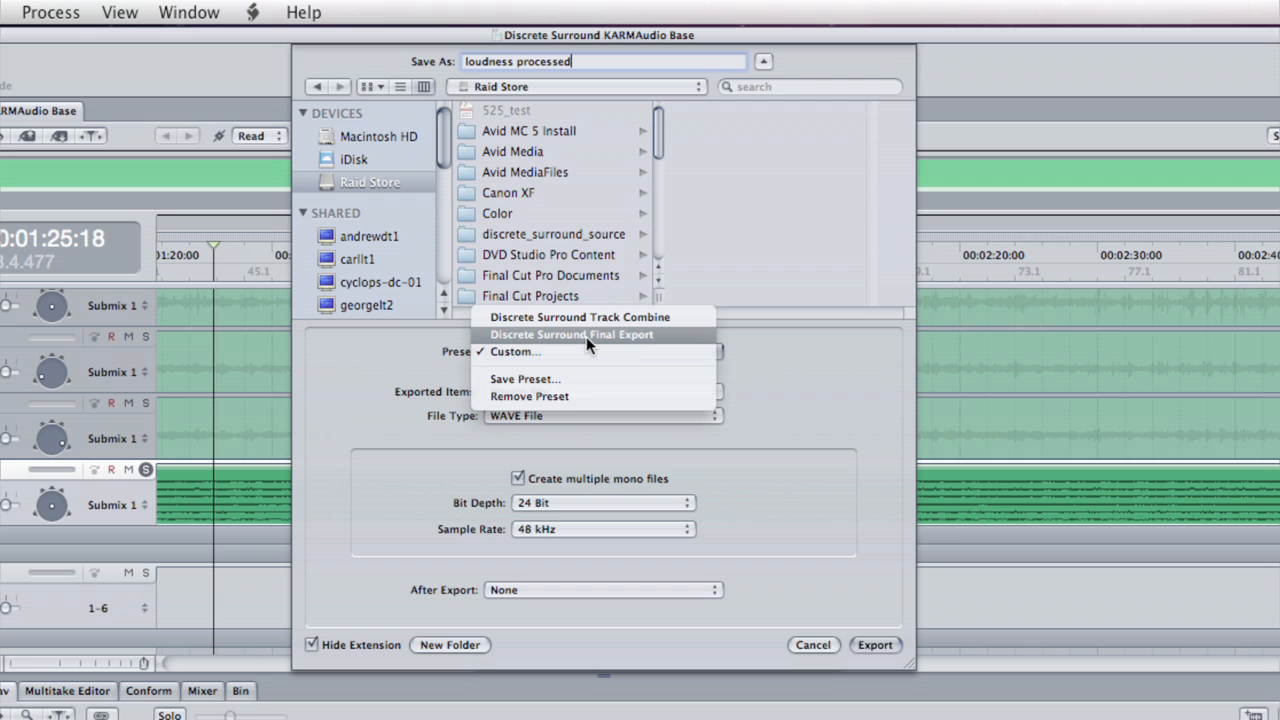
{"action": "left_click", "coordinate": [572, 334]}
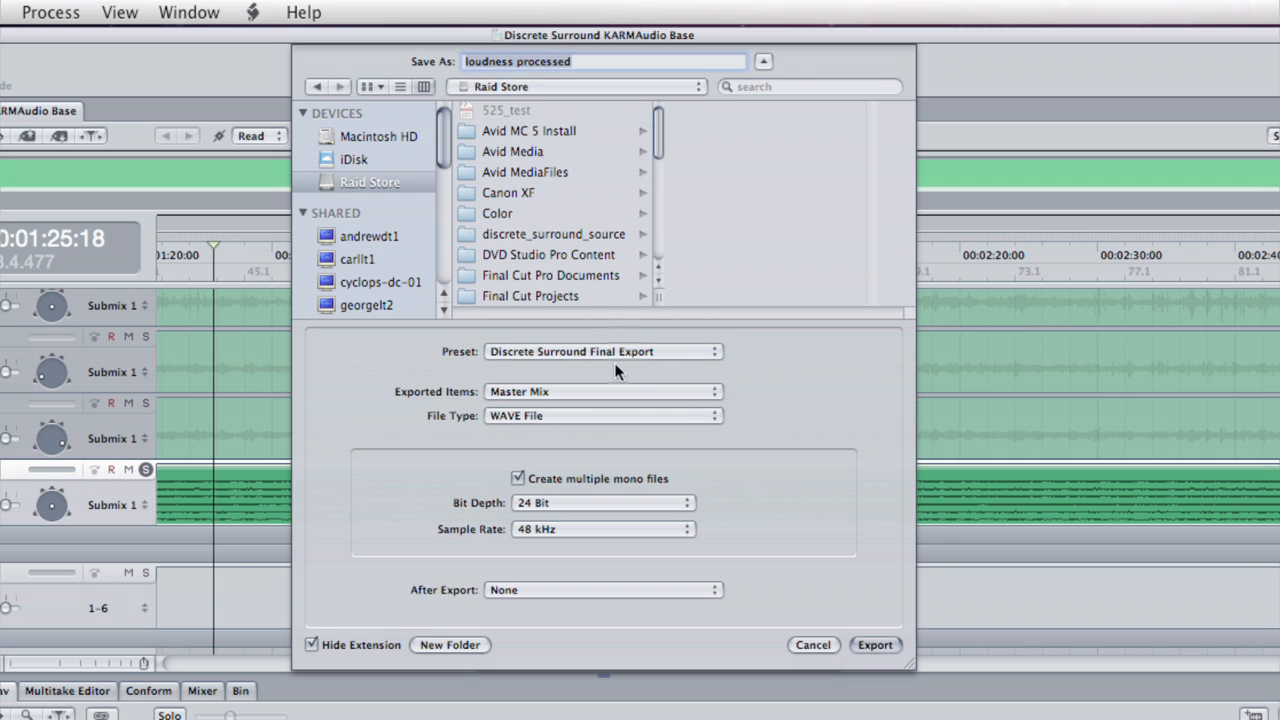
{"action": "mouse_move", "coordinate": [530, 486]}
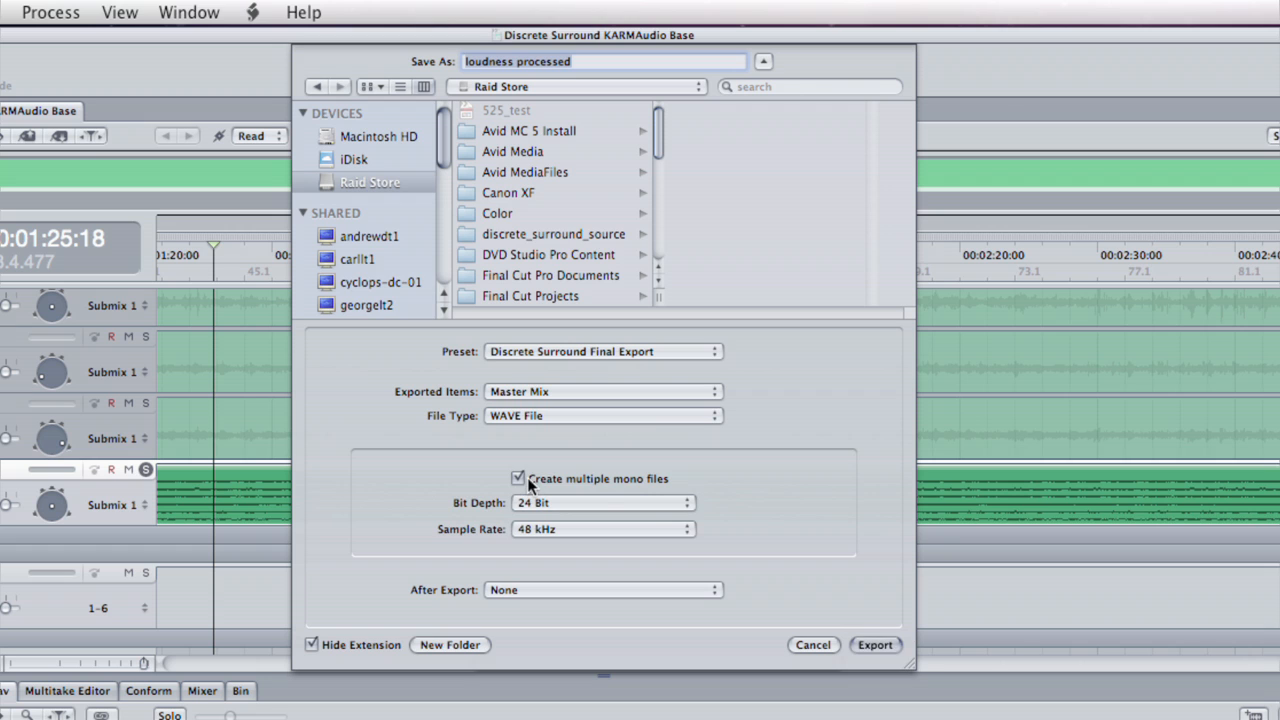
{"action": "mouse_move", "coordinate": [630, 490]}
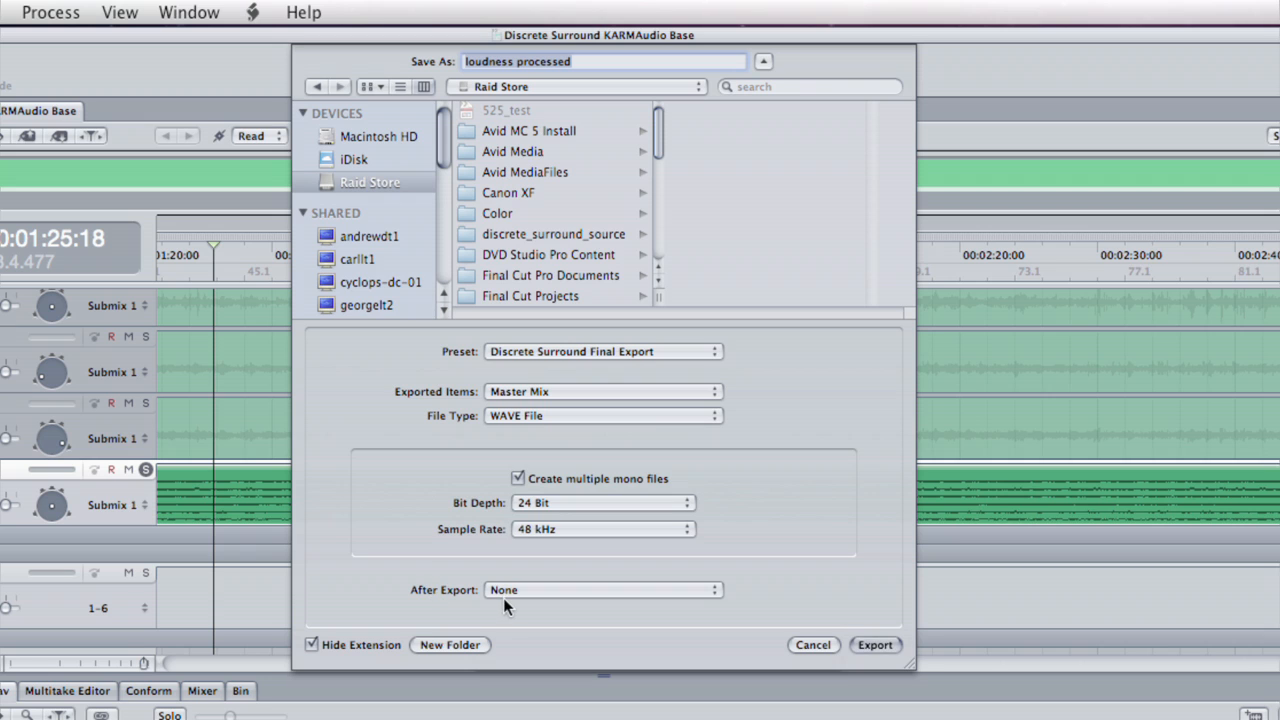
{"action": "mouse_move", "coordinate": [584, 600]}
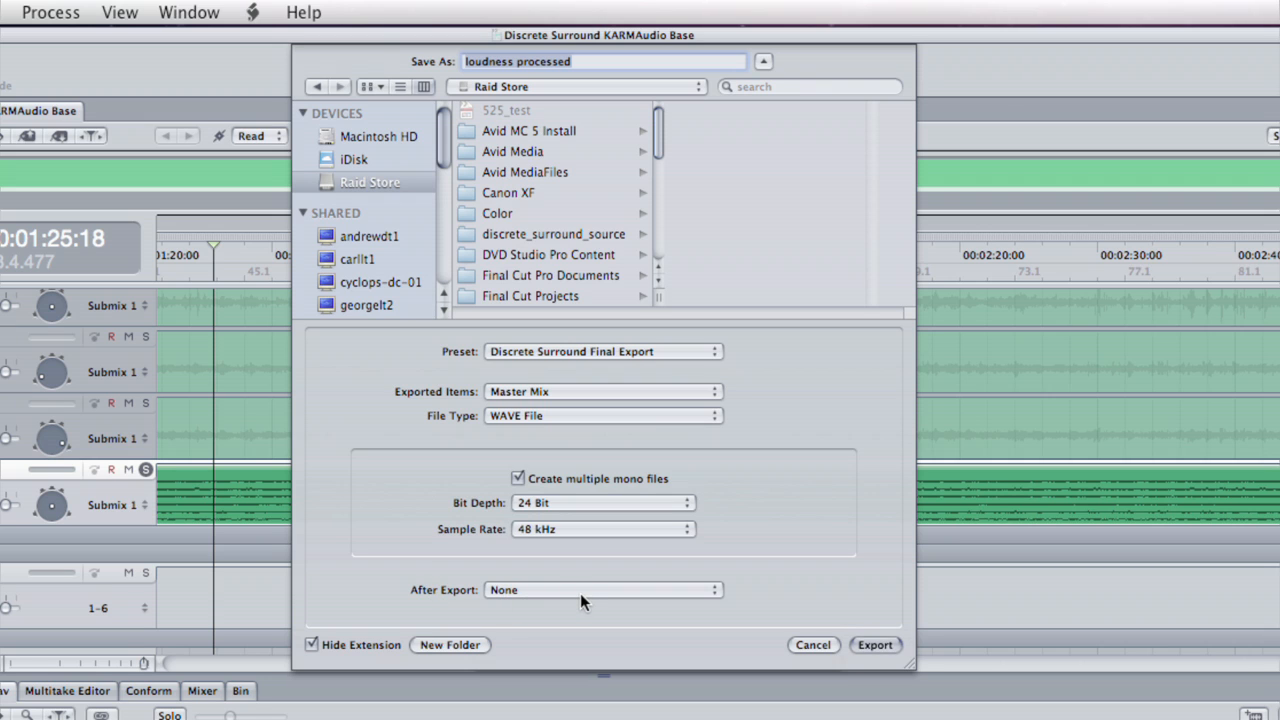
{"action": "mouse_move", "coordinate": [876, 602]}
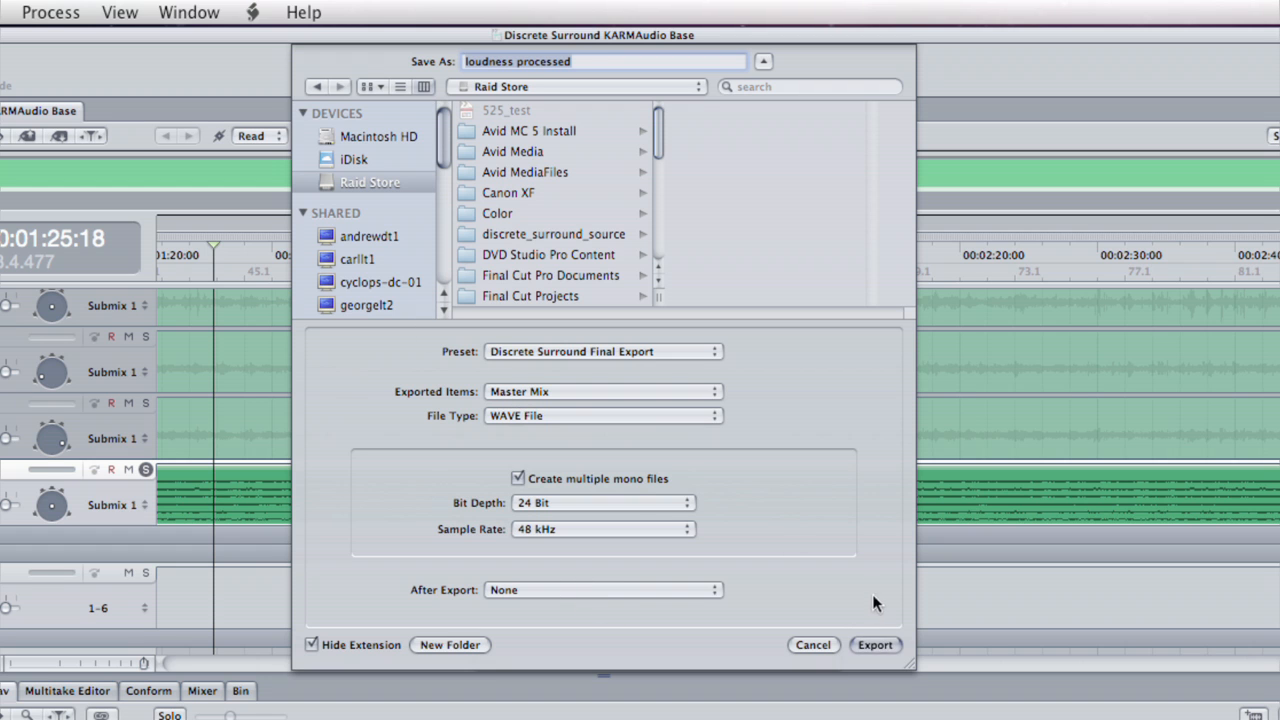
{"action": "left_click", "coordinate": [874, 644]}
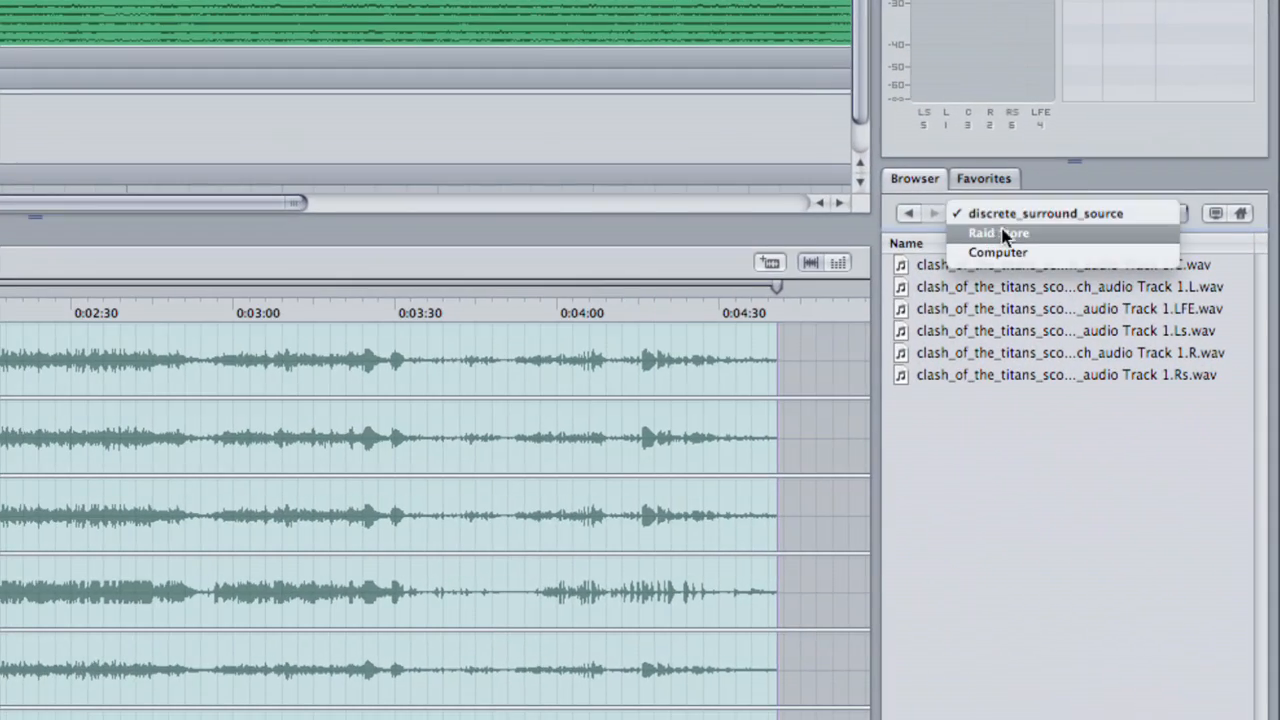
Browse Raid Store into the loudness processed folder showing the six exported mono WAVE files
{"action": "left_click", "coordinate": [998, 232]}
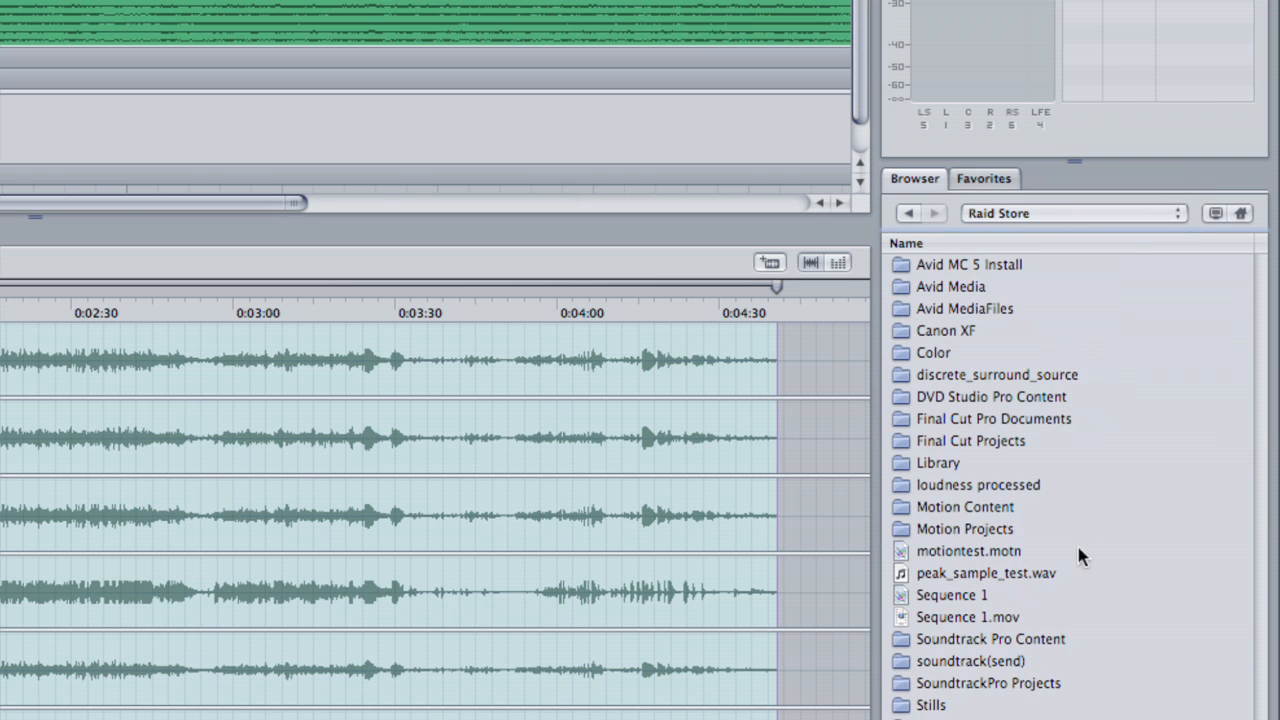
{"action": "left_click", "coordinate": [976, 484]}
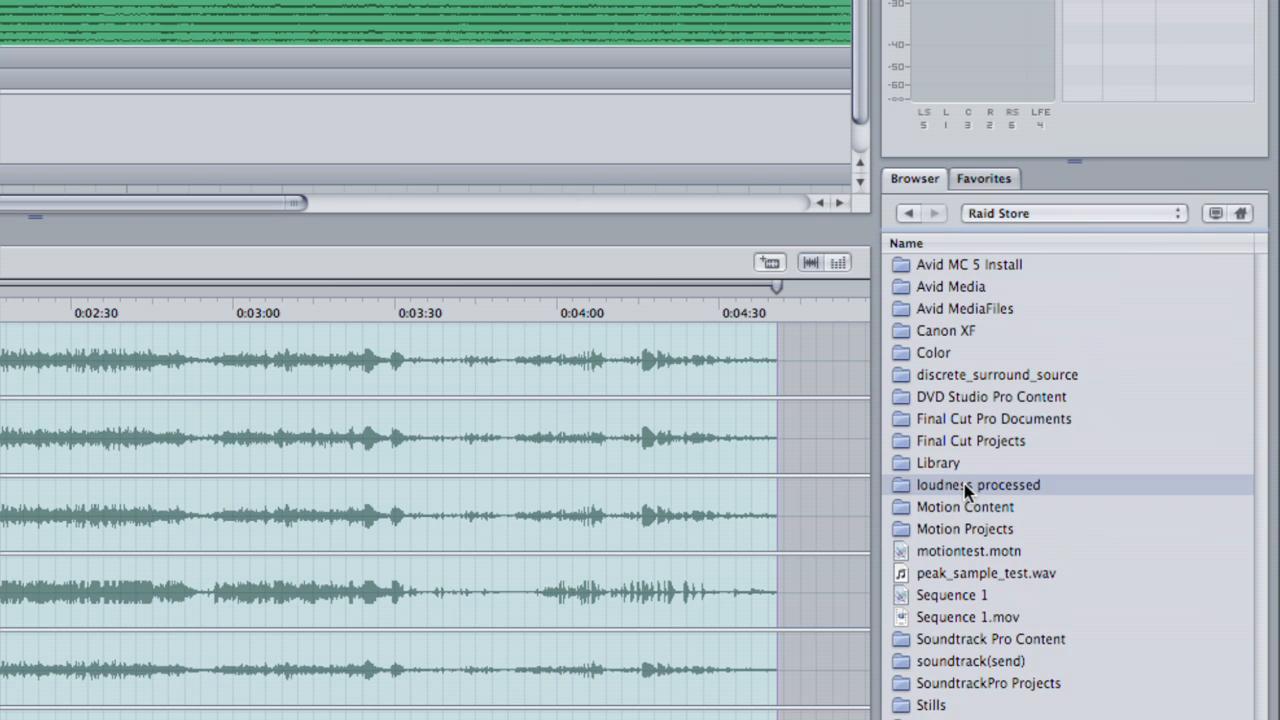
{"action": "double_click", "coordinate": [978, 486]}
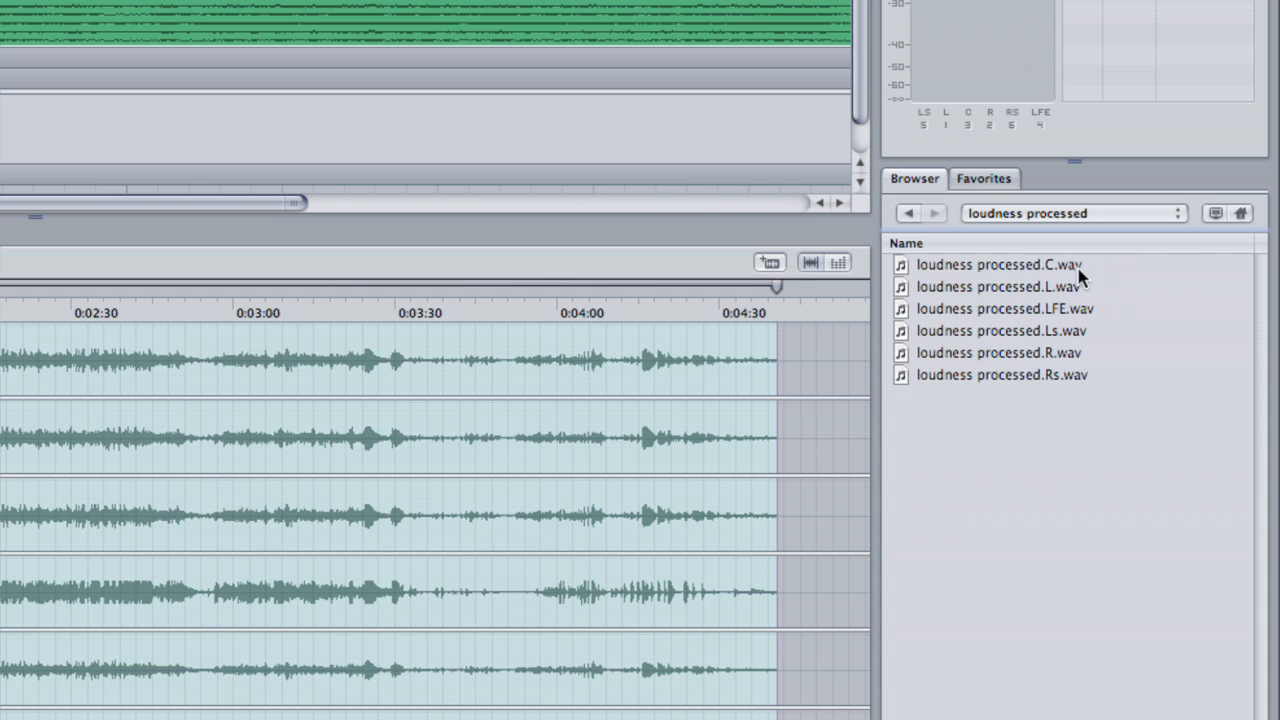
{"action": "mouse_move", "coordinate": [1112, 410]}
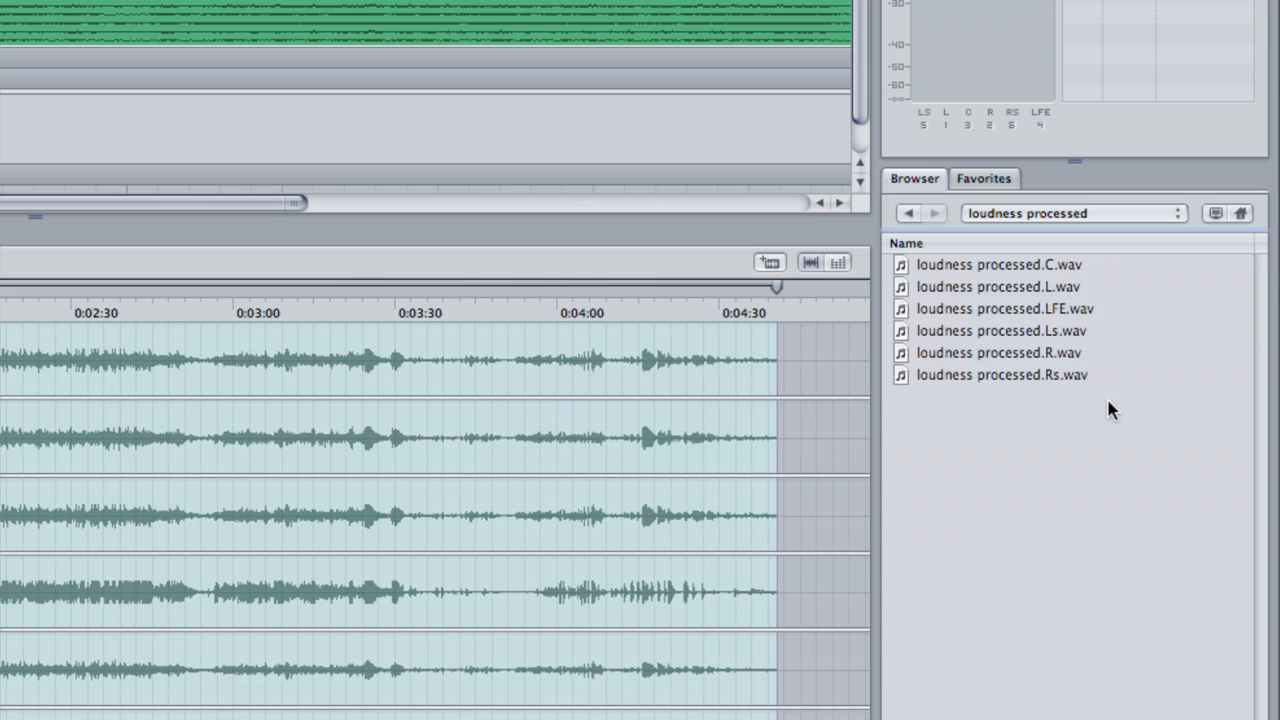